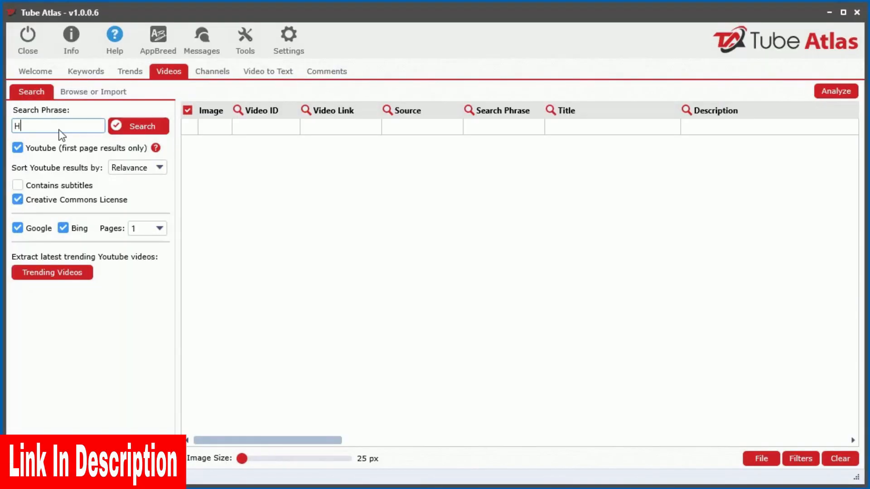
- Run the video search for 'Home DIY' and scroll across the result columns
{"action": "left_click", "coordinate": [138, 126]}
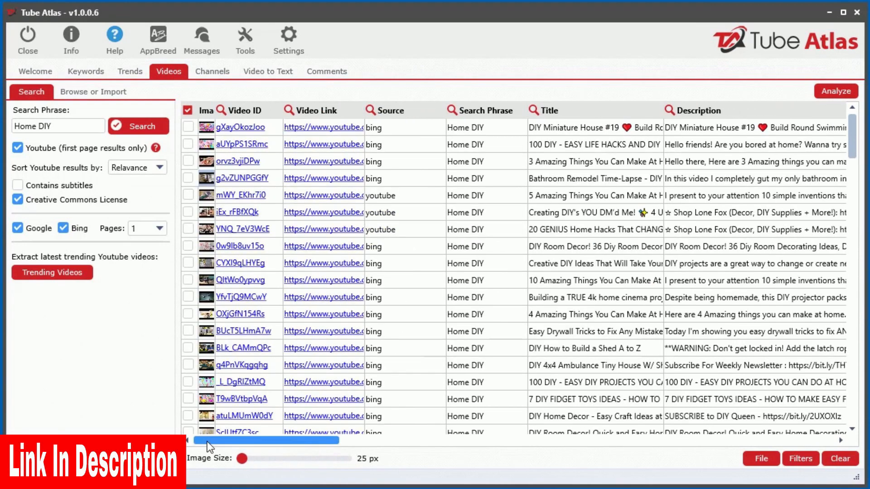
{"action": "left_click_drag", "start_coordinate": [268, 440], "coordinate": [546, 440]}
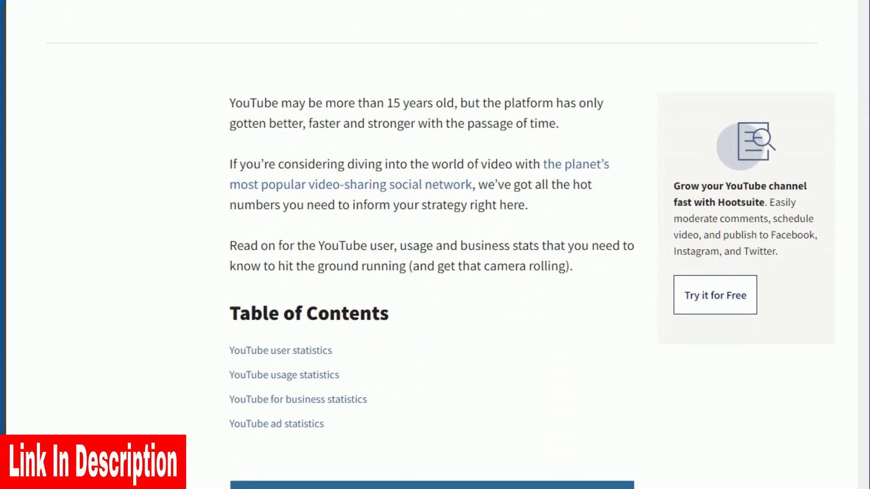
- Scroll to the YouTube user statistics and enlarge the Semrush most-visited websites chart
{"action": "scroll", "scroll_direction": "down", "scroll_amount": 3}
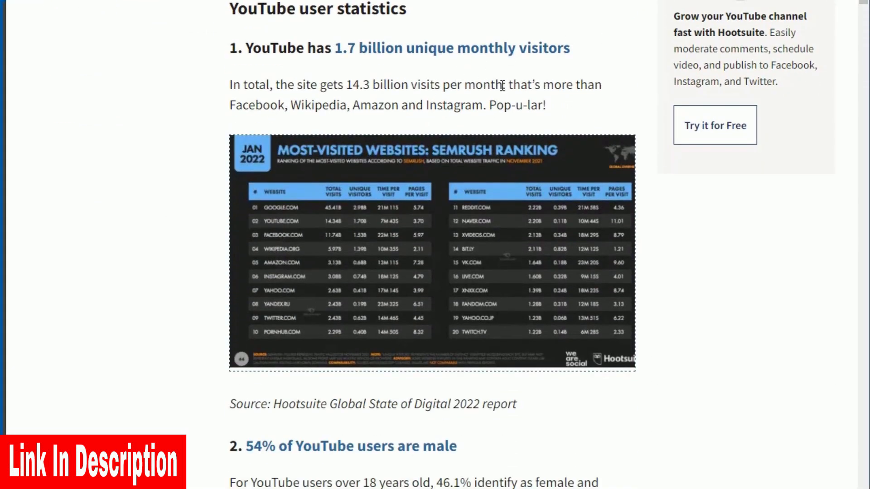
{"action": "left_click_drag", "start_coordinate": [346, 84], "coordinate": [500, 84]}
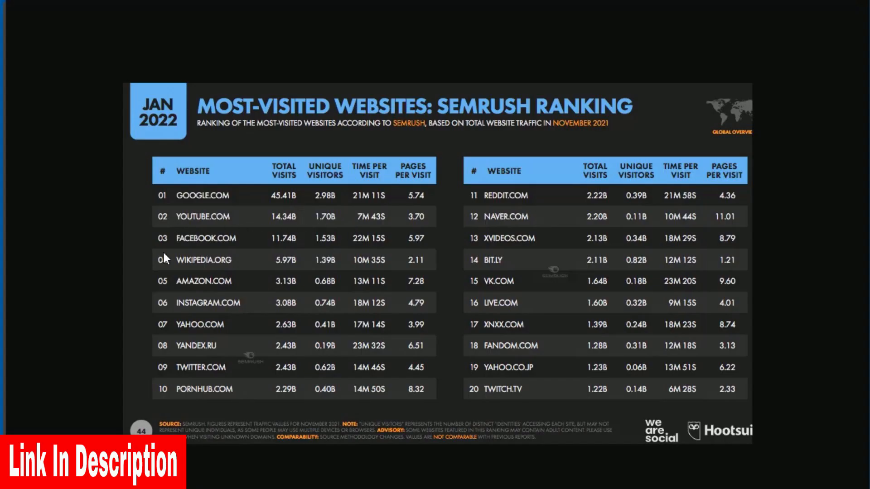
{"action": "mouse_move", "coordinate": [266, 248]}
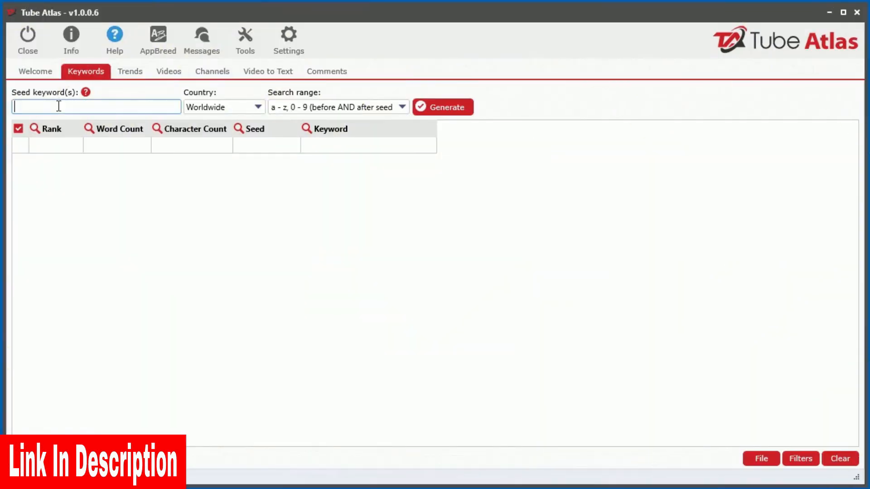
- Generate 'how to' keywords, send them to Trends and inspect the 'how to draw' chart
{"action": "left_click", "coordinate": [442, 107]}
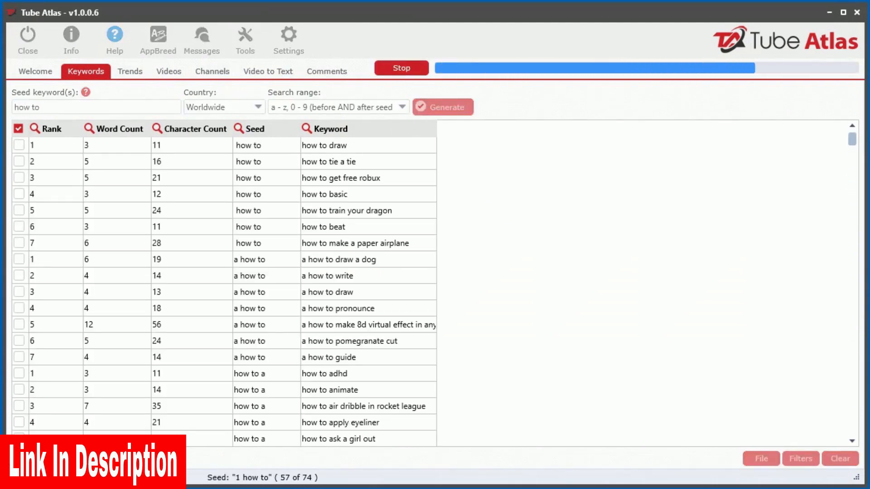
{"action": "left_click", "coordinate": [129, 70]}
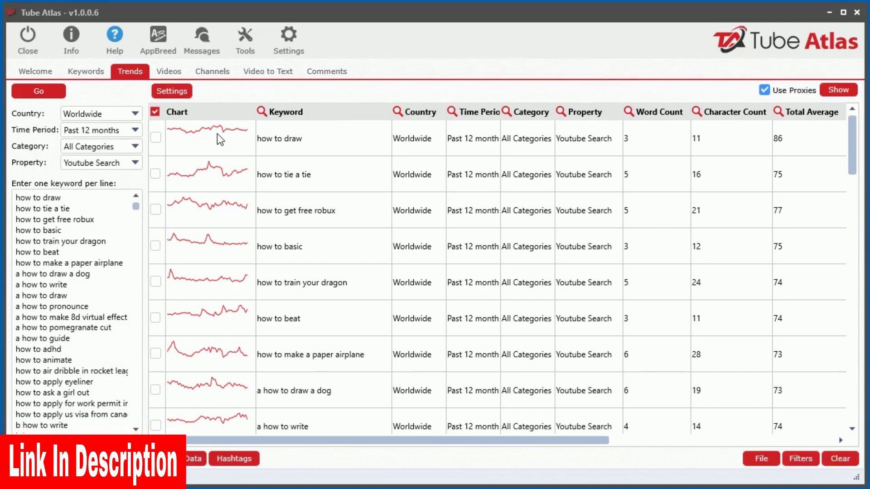
{"action": "left_click", "coordinate": [209, 138]}
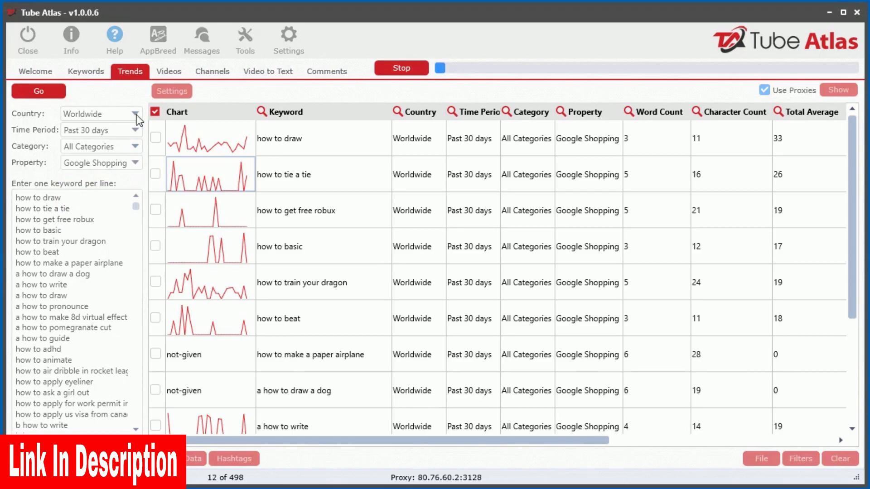
{"action": "left_click", "coordinate": [169, 71]}
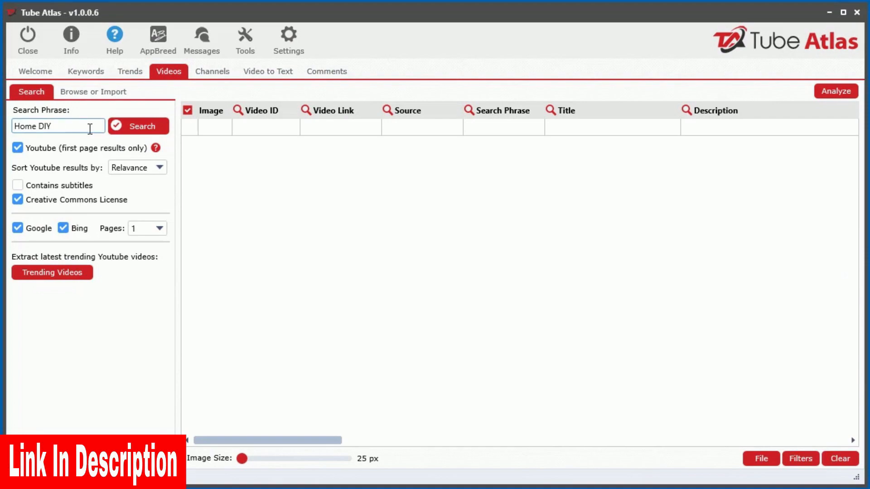
- Search 'Home DIY' videos, enlarge the thumbnails with the Image Size slider, then shrink them back
{"action": "left_click", "coordinate": [138, 126]}
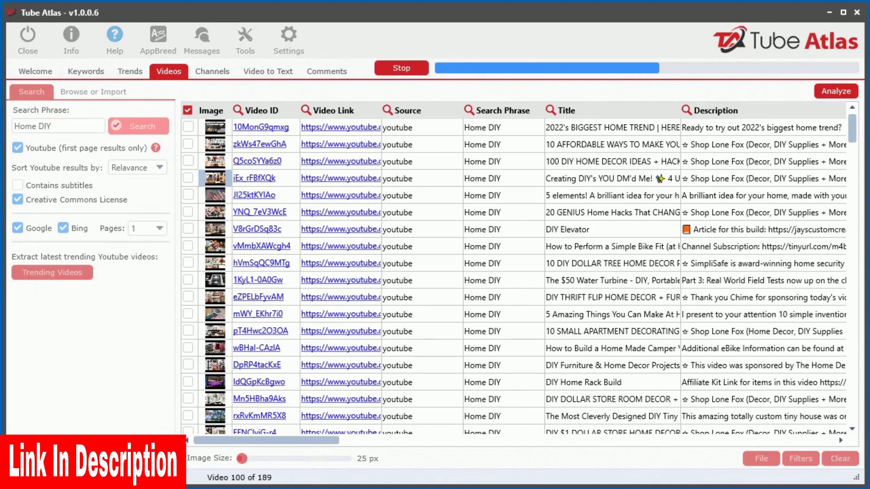
{"action": "left_click_drag", "start_coordinate": [240, 458], "coordinate": [348, 459]}
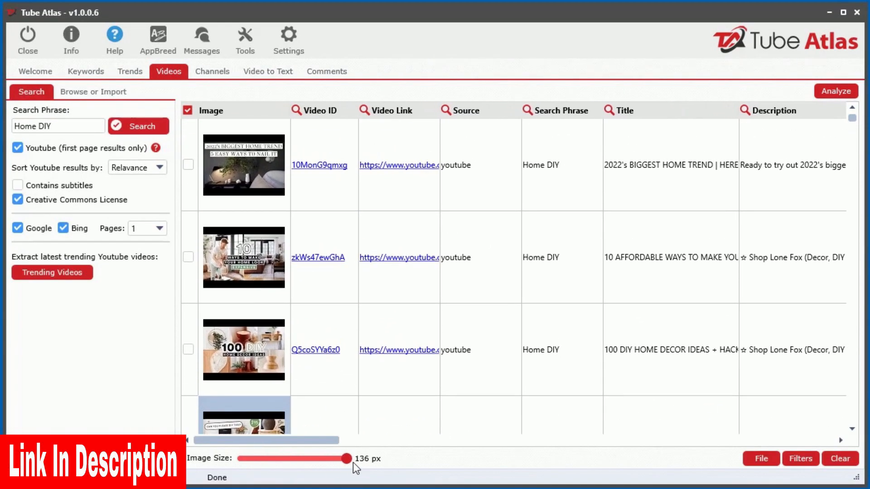
{"action": "left_click_drag", "start_coordinate": [348, 458], "coordinate": [240, 458]}
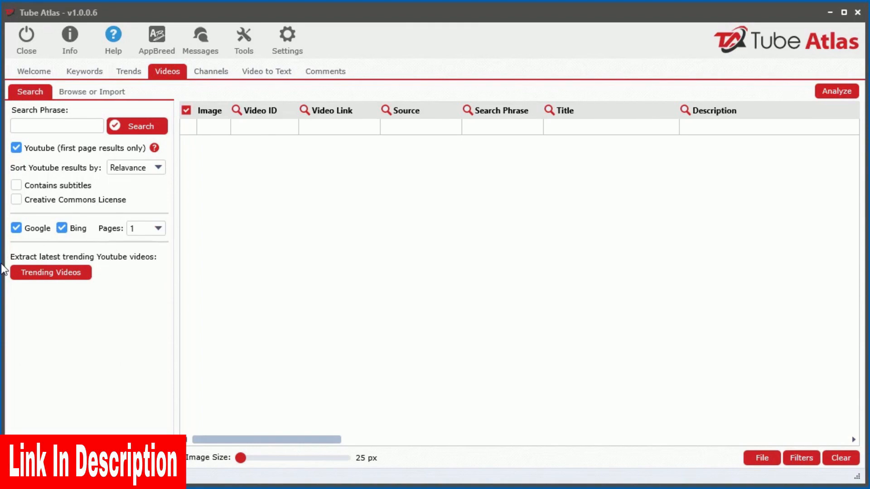
- Extract the latest trending YouTube videos with views, likes, comments and earnings
{"action": "left_click", "coordinate": [51, 273]}
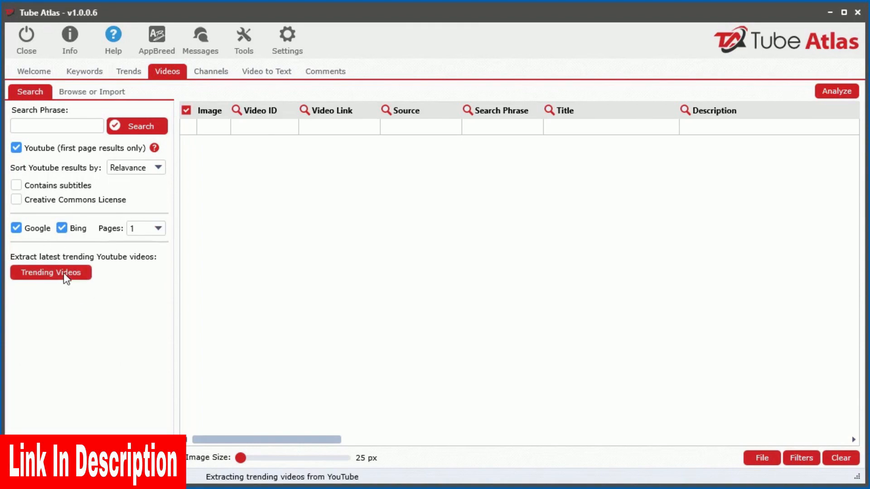
{"action": "left_click", "coordinate": [51, 273]}
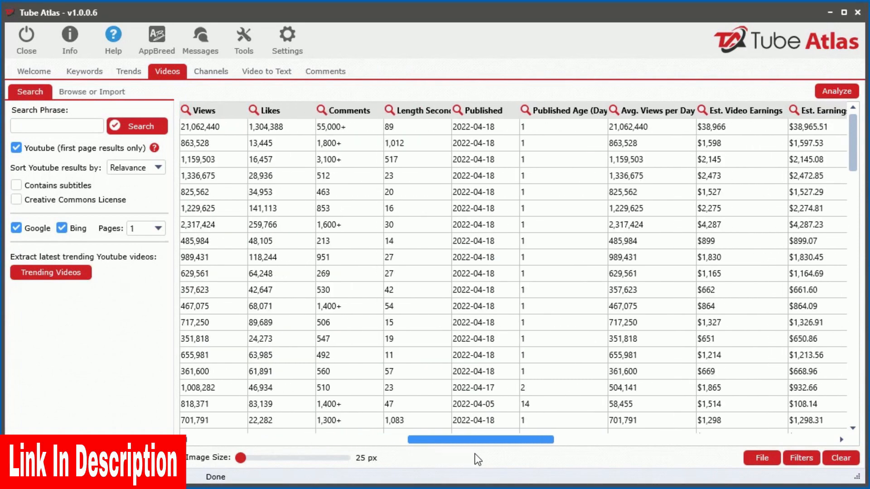
{"action": "left_click", "coordinate": [198, 110]}
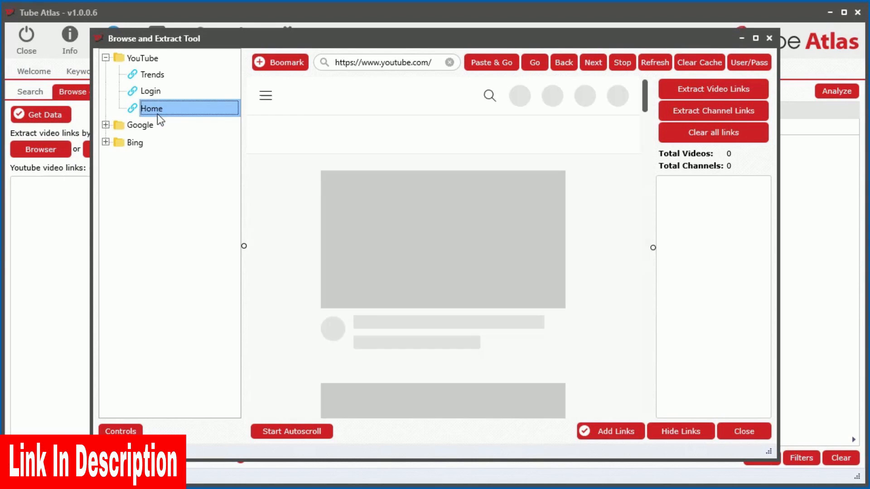
- Search YouTube for 'make money online' in the browser and autoscroll the results
{"action": "type", "text": "make m"}
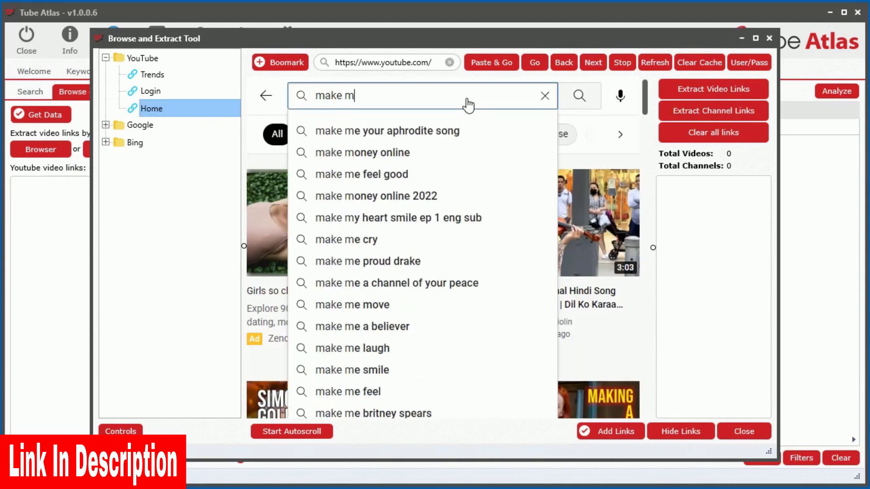
{"action": "left_click", "coordinate": [365, 152]}
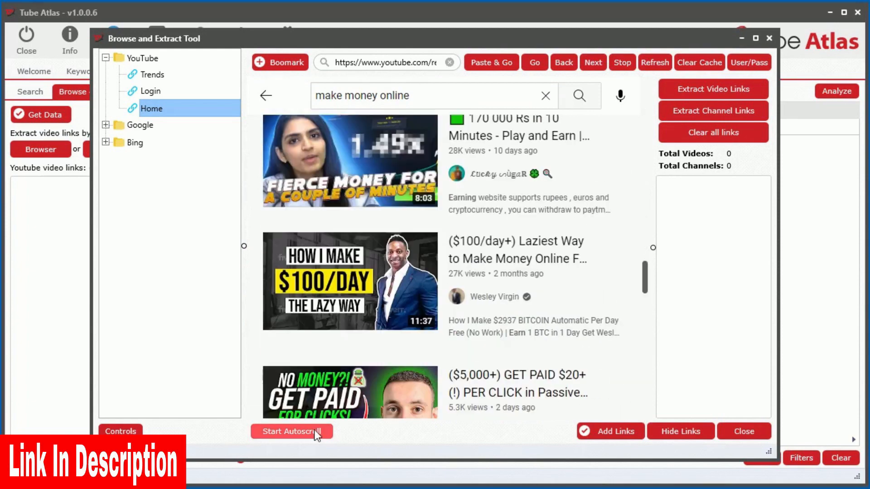
{"action": "left_click", "coordinate": [291, 431]}
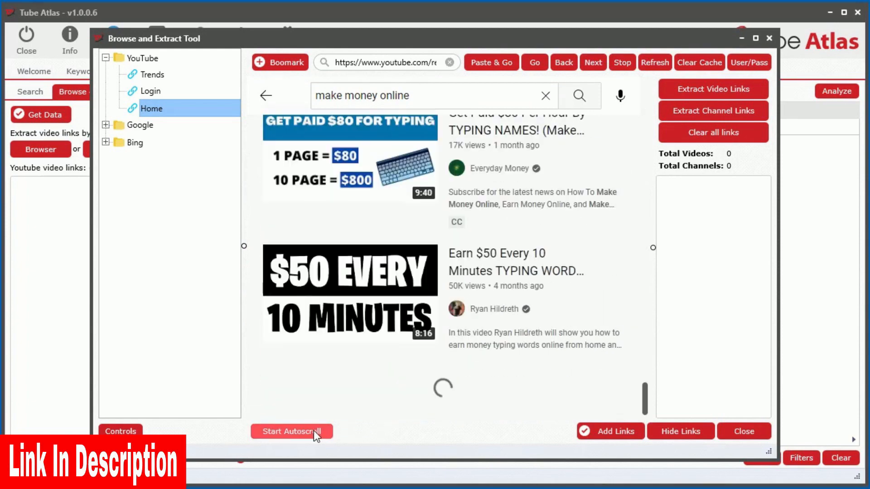
{"action": "left_click", "coordinate": [713, 88]}
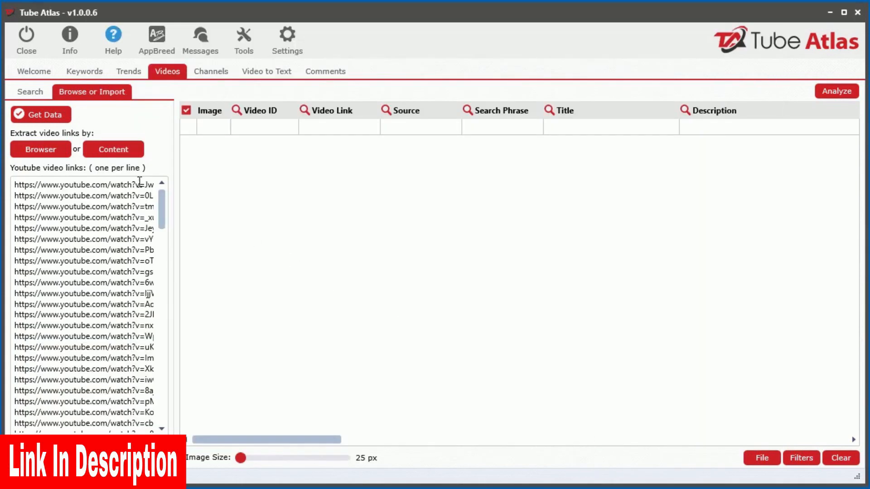
- Get data for the extracted video links, then move to channel research
{"action": "left_click", "coordinate": [39, 115]}
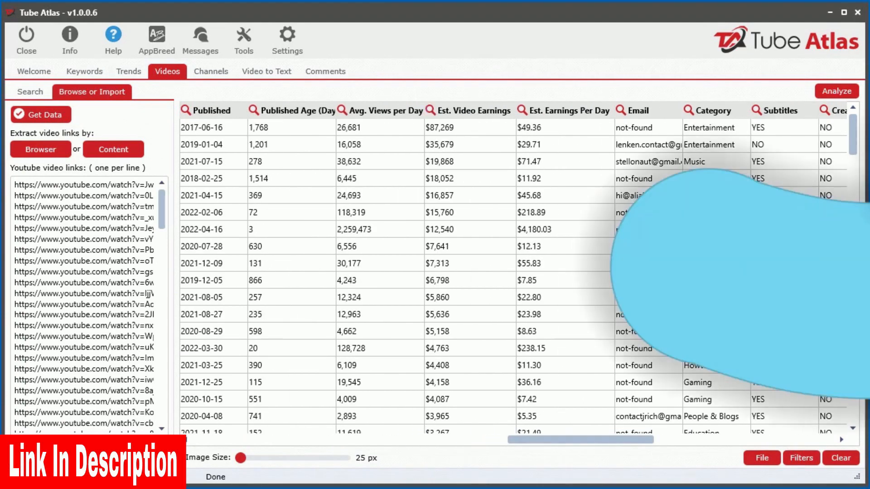
{"action": "left_click", "coordinate": [210, 71]}
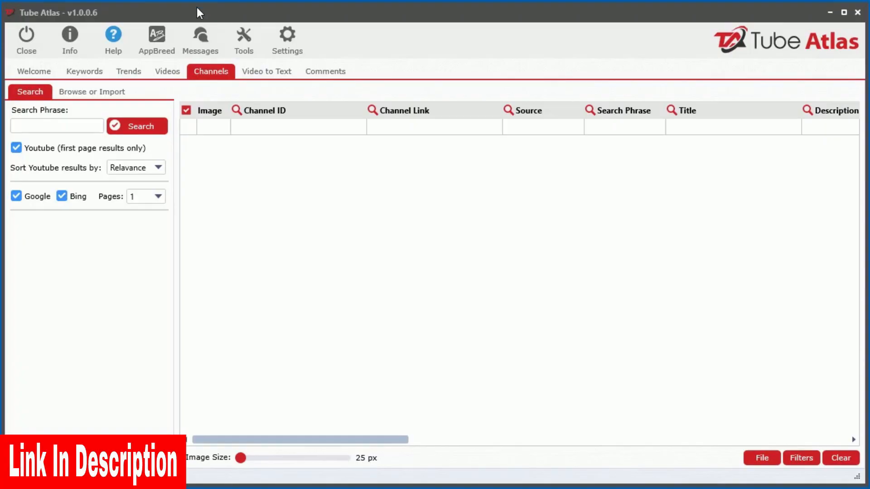
- Search channels for 'forging' and load their detailed stats
{"action": "left_click", "coordinate": [56, 126]}
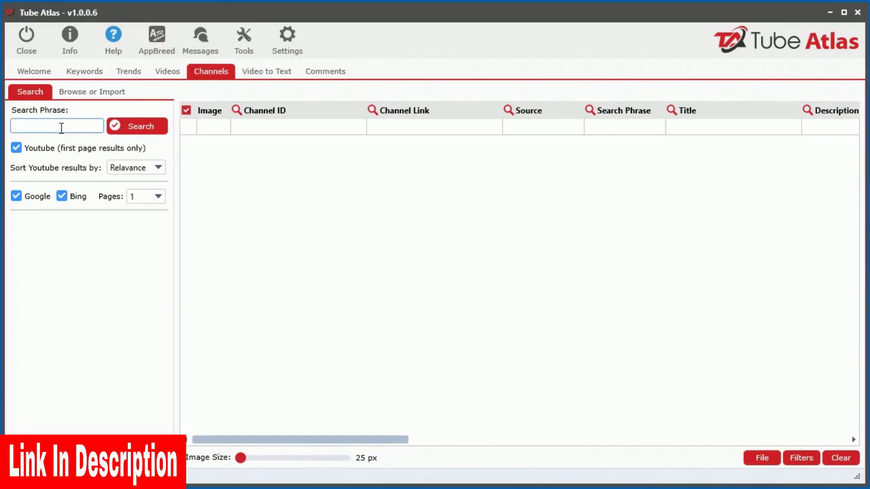
{"action": "type", "text": "forging"}
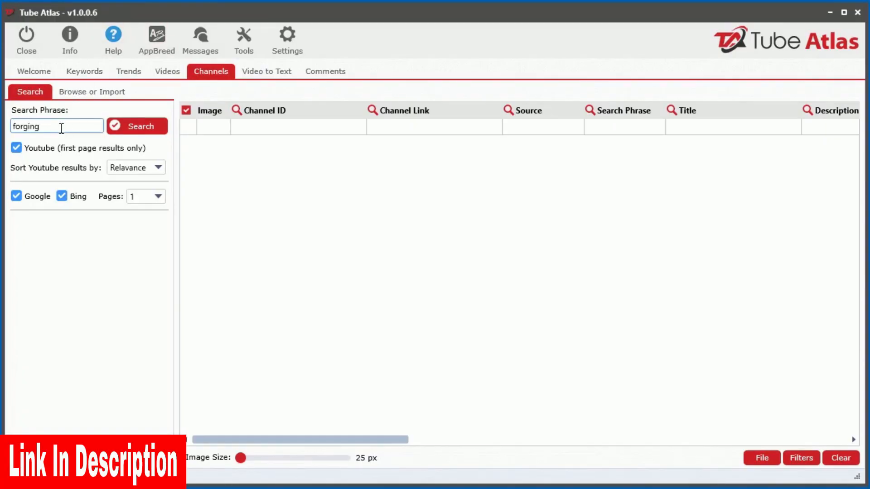
{"action": "left_click", "coordinate": [136, 126]}
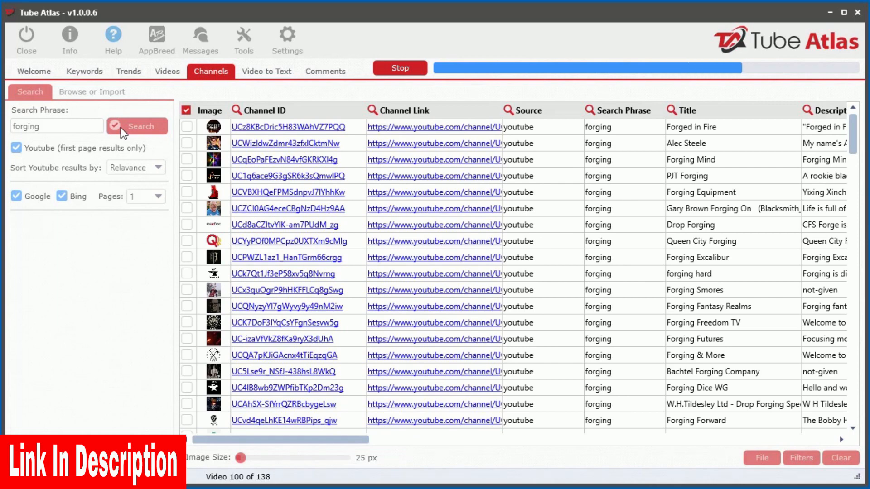
{"action": "left_click", "coordinate": [92, 91]}
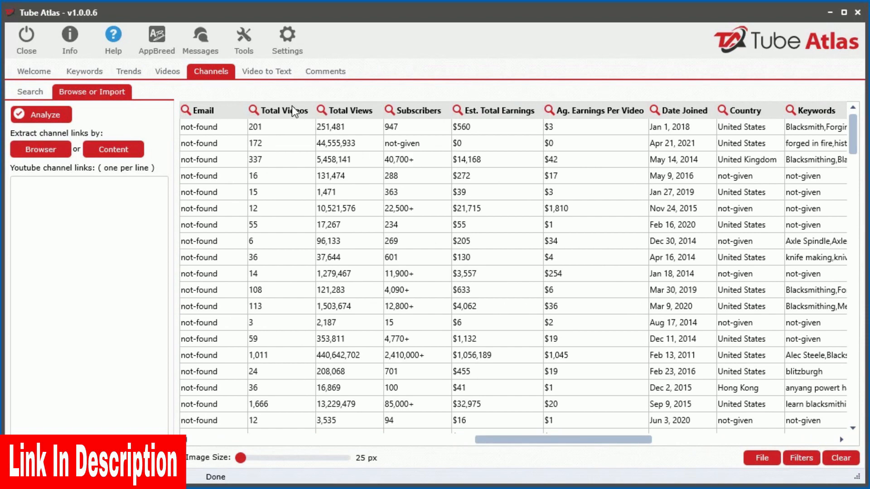
- Sort the channels by subscribers, then earnings per video, then external links
{"action": "left_click", "coordinate": [413, 110]}
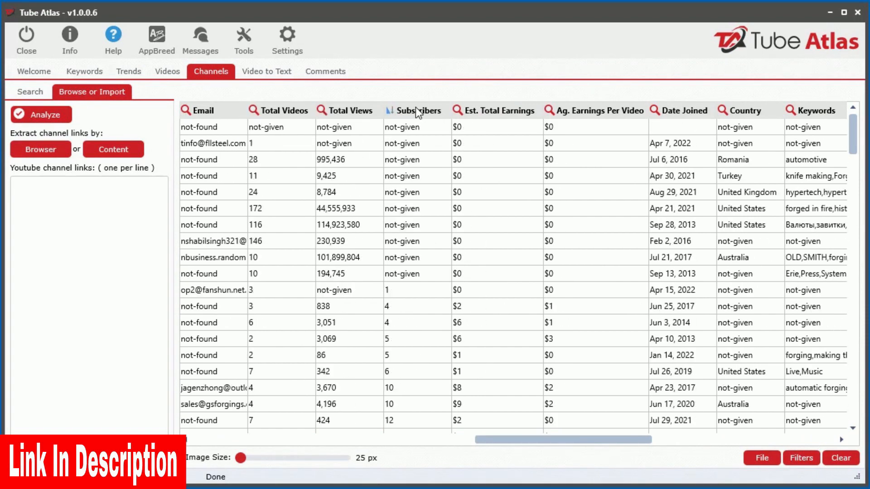
{"action": "left_click", "coordinate": [599, 110]}
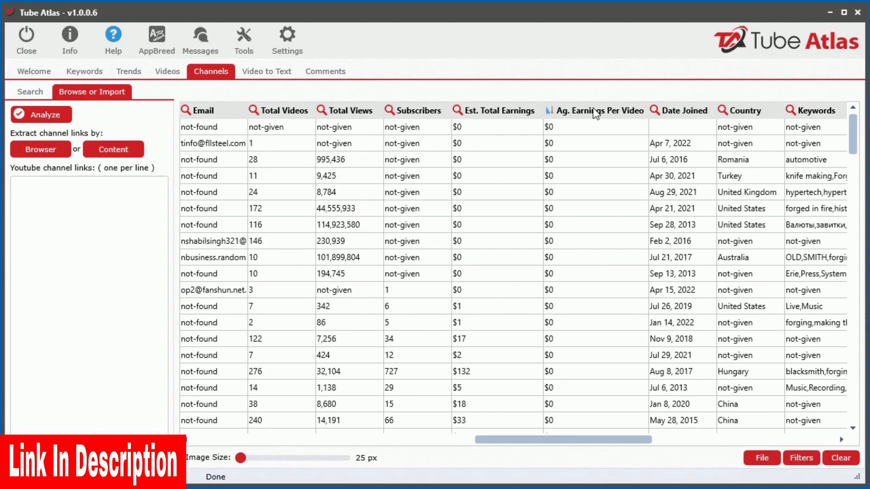
{"action": "left_click_drag", "start_coordinate": [560, 440], "coordinate": [699, 439]}
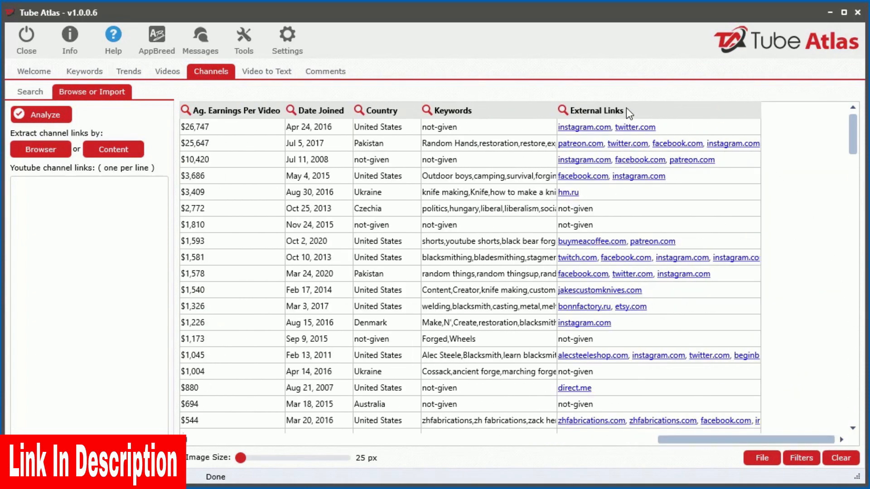
{"action": "left_click", "coordinate": [596, 111]}
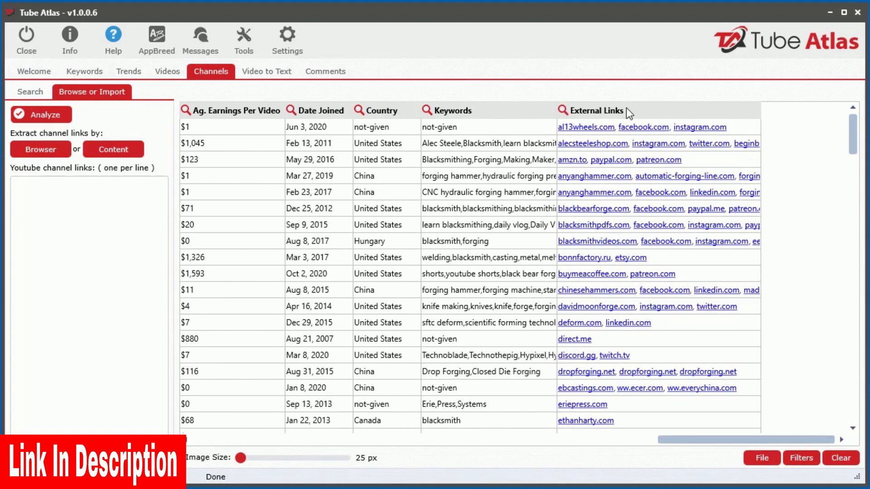
{"action": "left_click", "coordinate": [167, 71]}
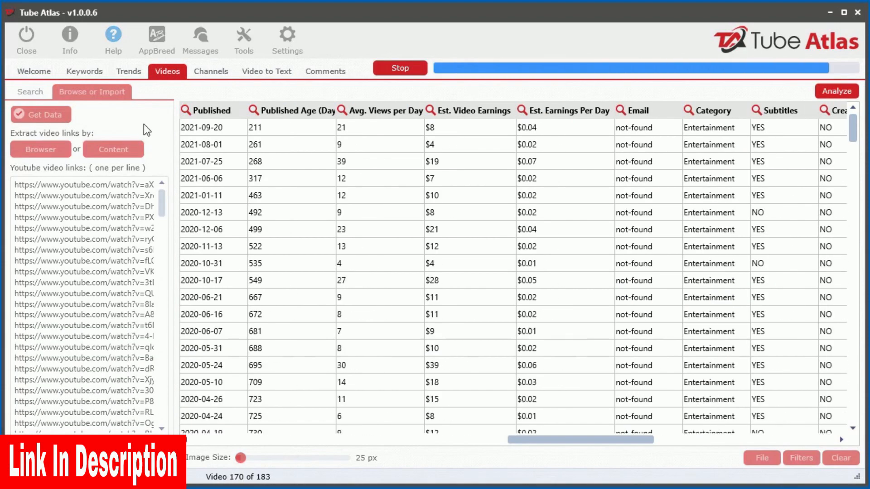
- Sort the 'online marketing' video results so those with a contact email come first
{"action": "left_click", "coordinate": [425, 111]}
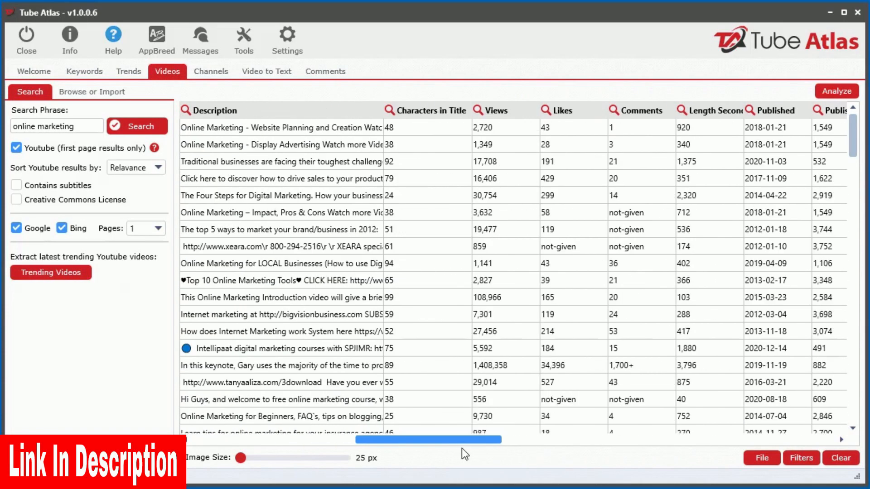
{"action": "scroll", "scroll_direction": "right", "scroll_amount": 3}
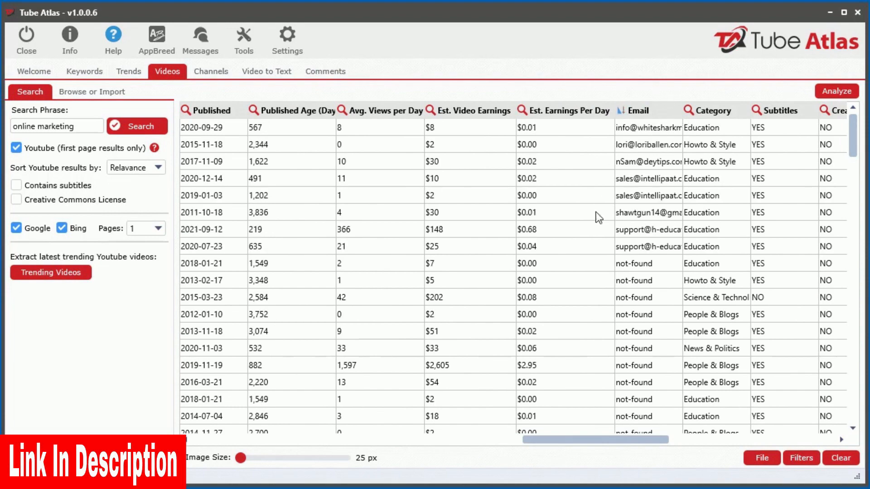
{"action": "left_click", "coordinate": [211, 71]}
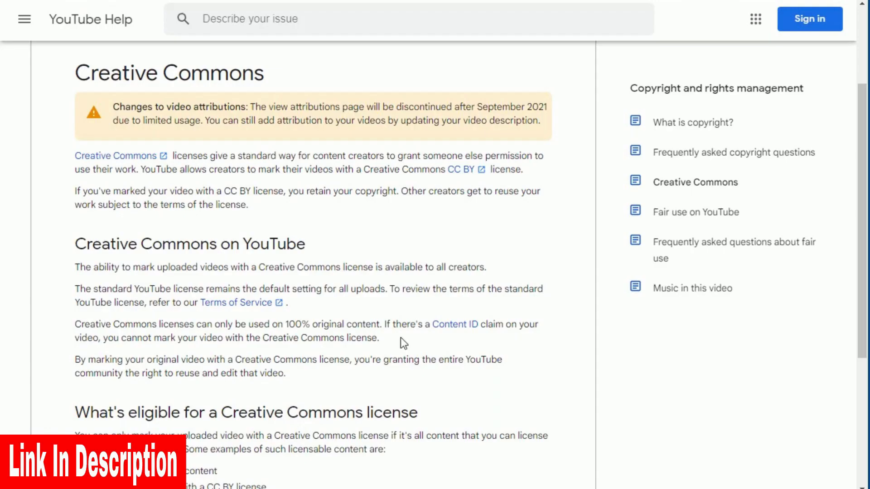
- Scroll through the YouTube Help Creative Commons licensing article
{"action": "left_click_drag", "start_coordinate": [355, 360], "coordinate": [287, 373]}
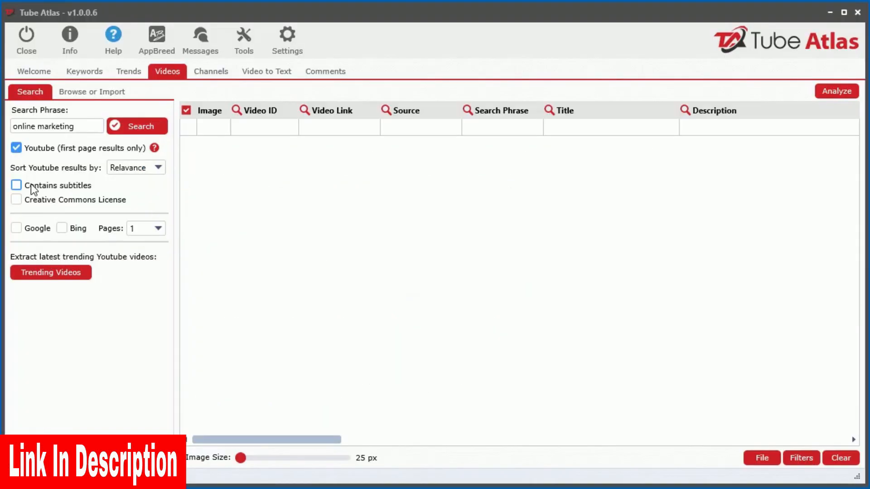
- Limit the 'online marketing' search to Creative Commons videos and run it
{"action": "left_click", "coordinate": [16, 199]}
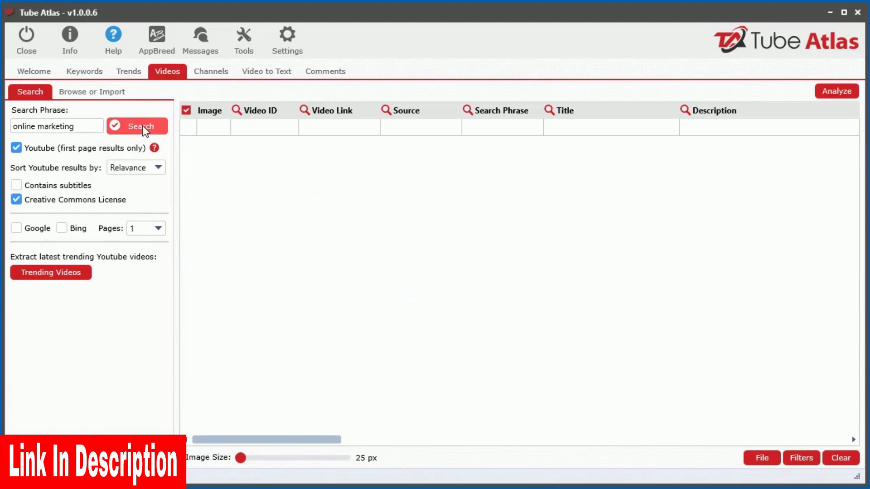
{"action": "left_click", "coordinate": [136, 127]}
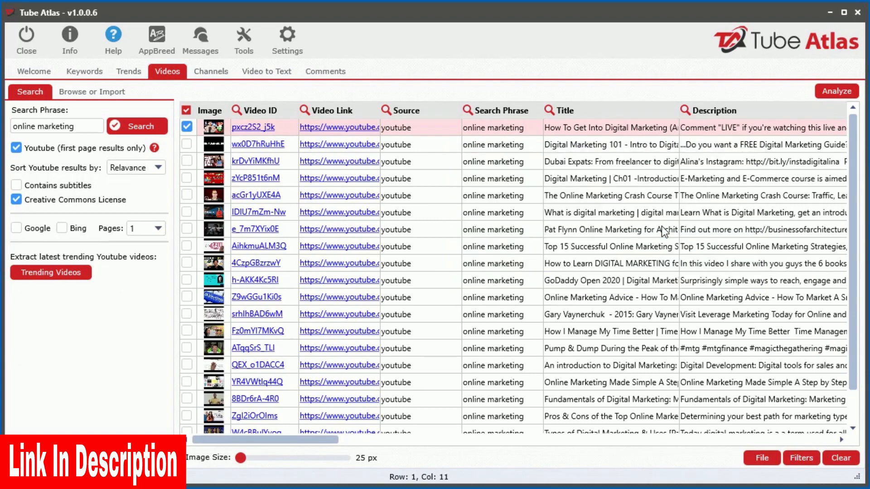
- Send the top video to Video to Text, convert its speech to text and auto-punctuate it
{"action": "left_click", "coordinate": [266, 71]}
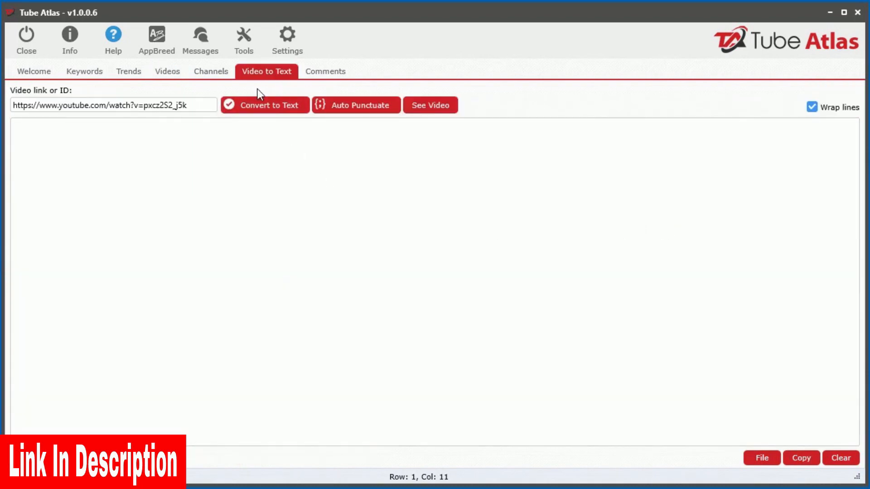
{"action": "left_click", "coordinate": [271, 105]}
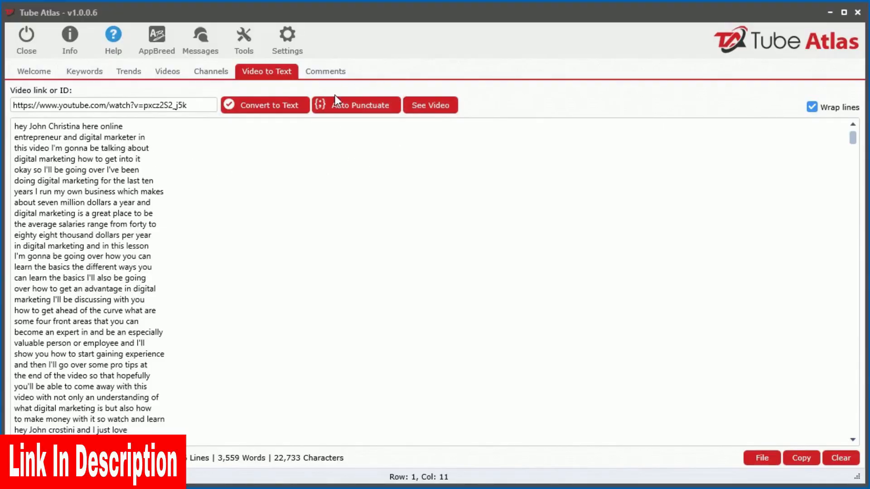
{"action": "left_click", "coordinate": [356, 105]}
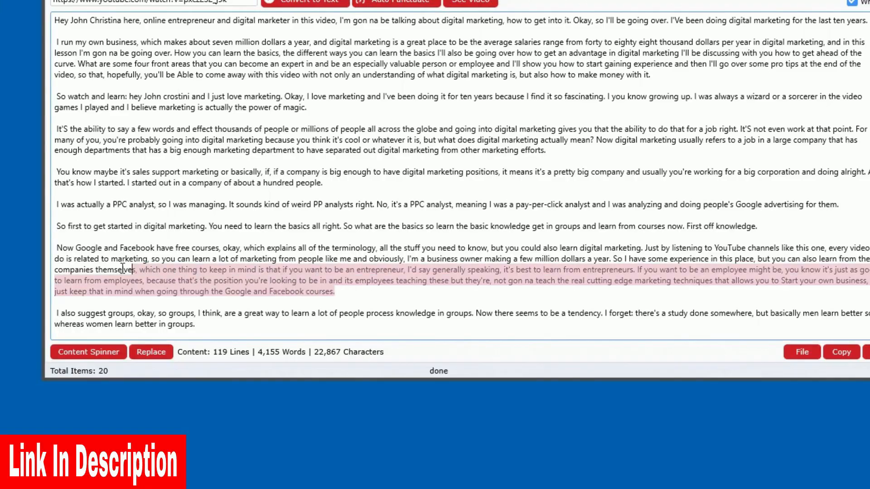
- Spin the selected passage through Dutch and Spanish back to English, then hide the browser view
{"action": "left_click", "coordinate": [88, 352]}
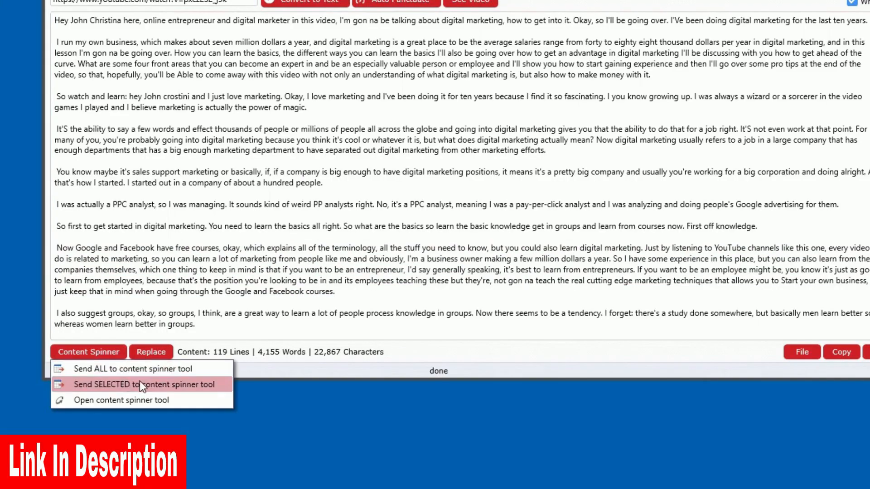
{"action": "left_click", "coordinate": [142, 384]}
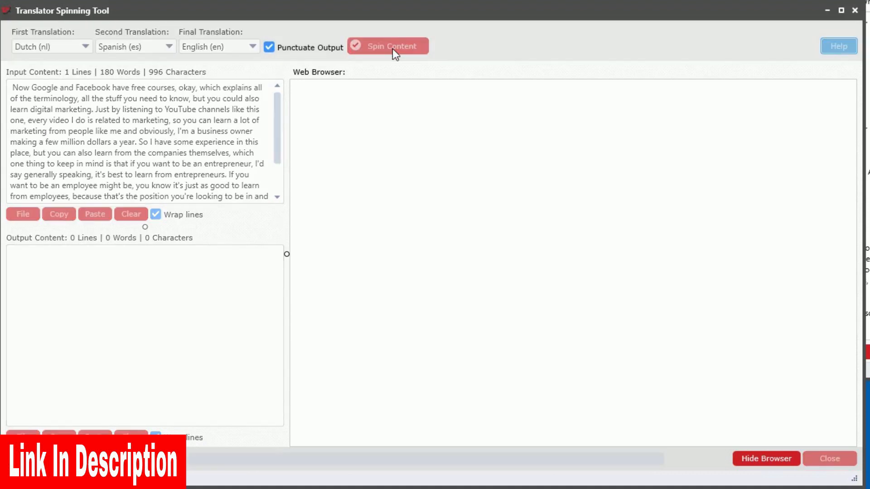
{"action": "left_click", "coordinate": [388, 46]}
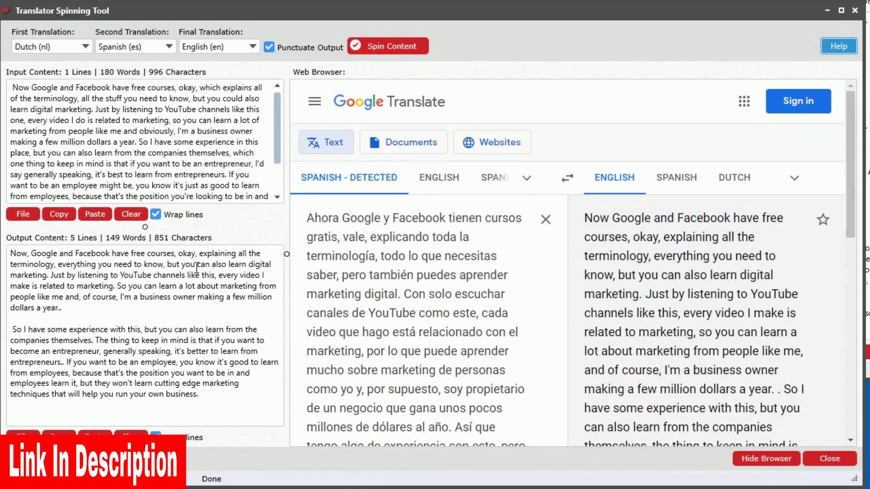
{"action": "left_click", "coordinate": [765, 458]}
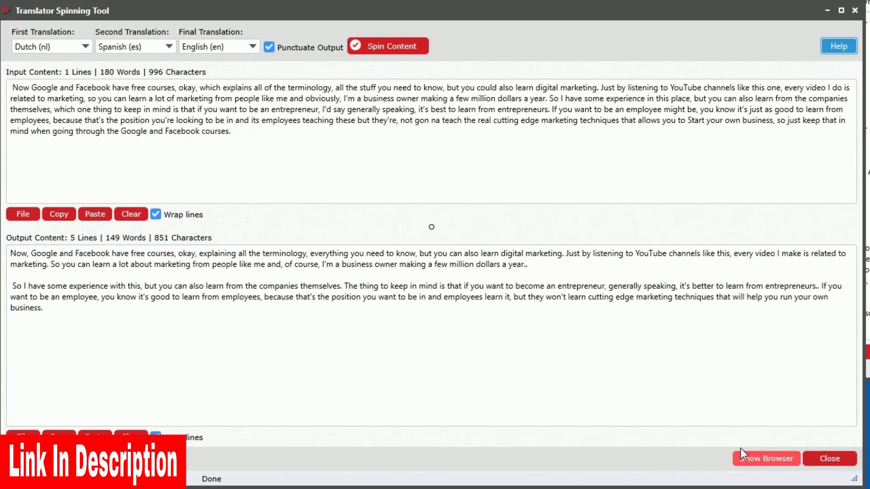
- Choose Download video for the digital marketing video and fetch its 360p and 720p formats
{"action": "left_click", "coordinate": [328, 444]}
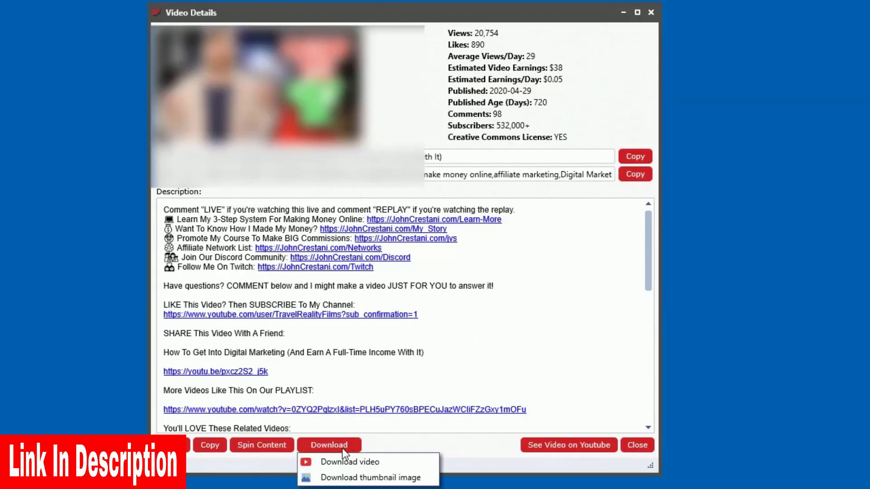
{"action": "left_click", "coordinate": [350, 461]}
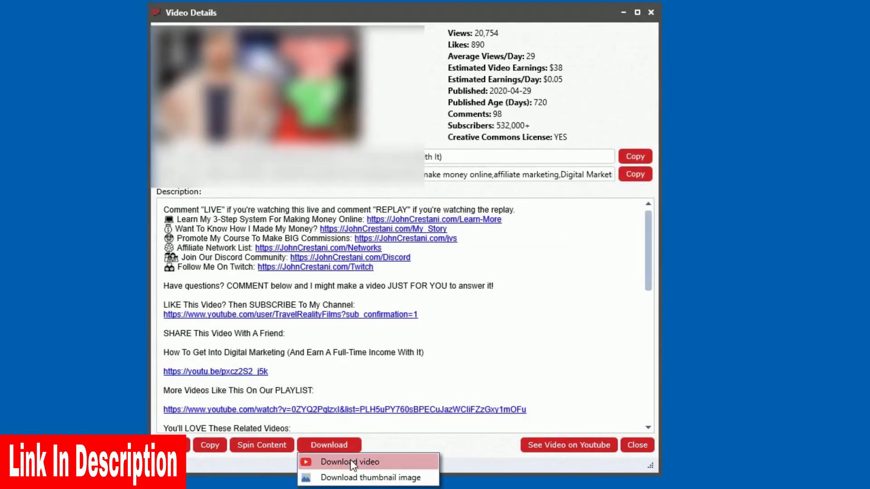
{"action": "left_click", "coordinate": [349, 461]}
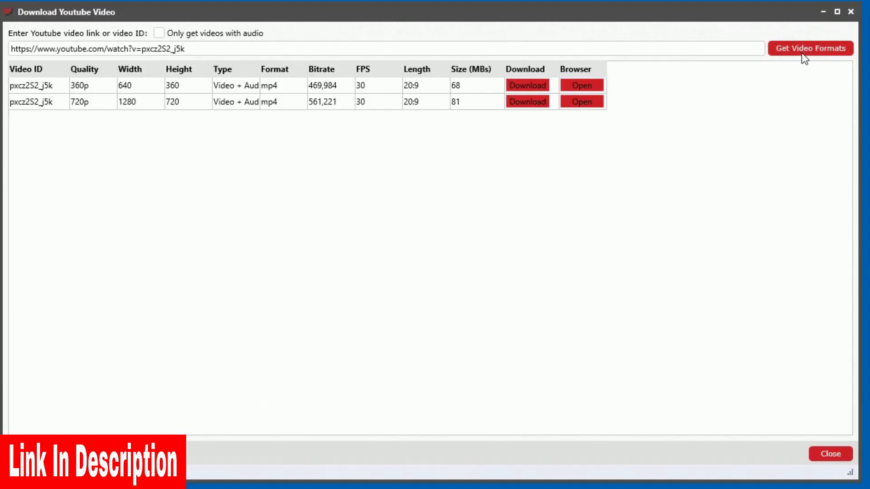
{"action": "left_click", "coordinate": [809, 48]}
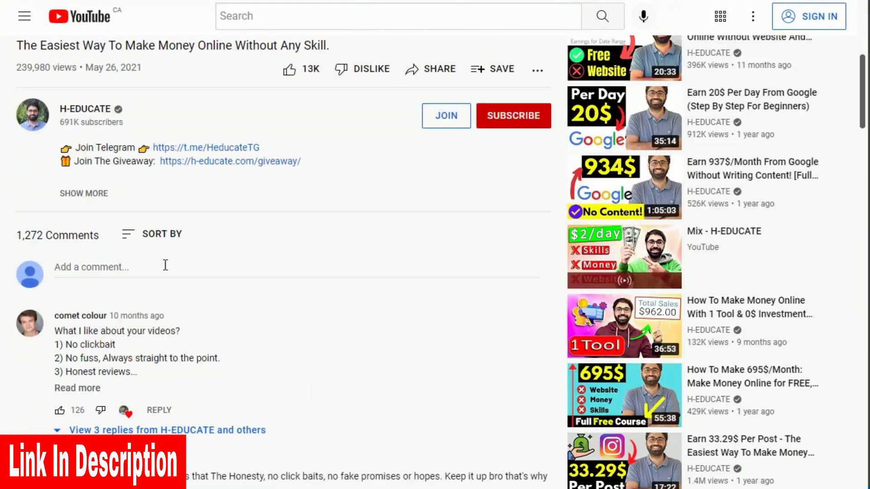
- Scroll down the YouTube page to view the make-money-online video's comments
{"action": "scroll", "scroll_direction": "down", "scroll_amount": 3}
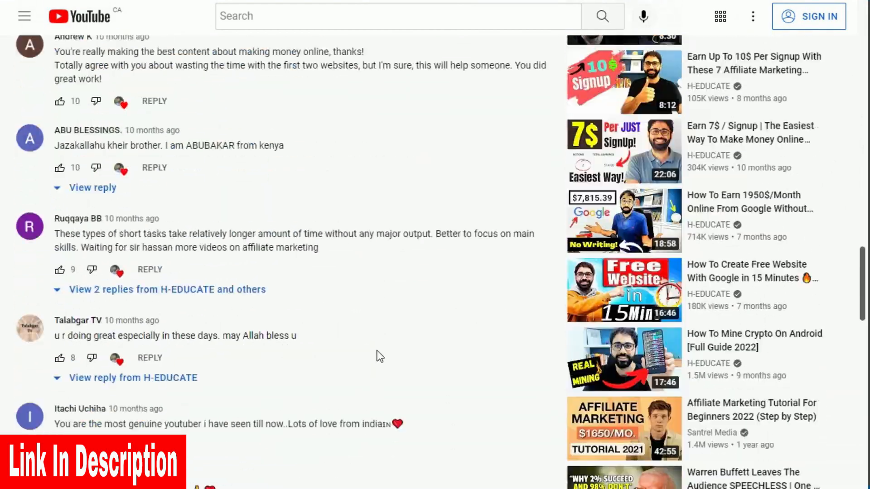
{"action": "scroll", "scroll_direction": "down", "scroll_amount": 3}
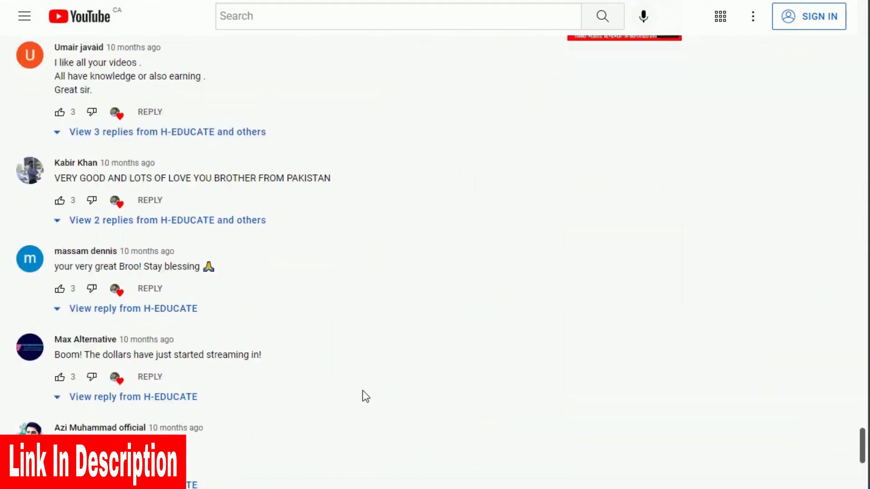
{"action": "scroll", "scroll_direction": "down", "scroll_amount": 3}
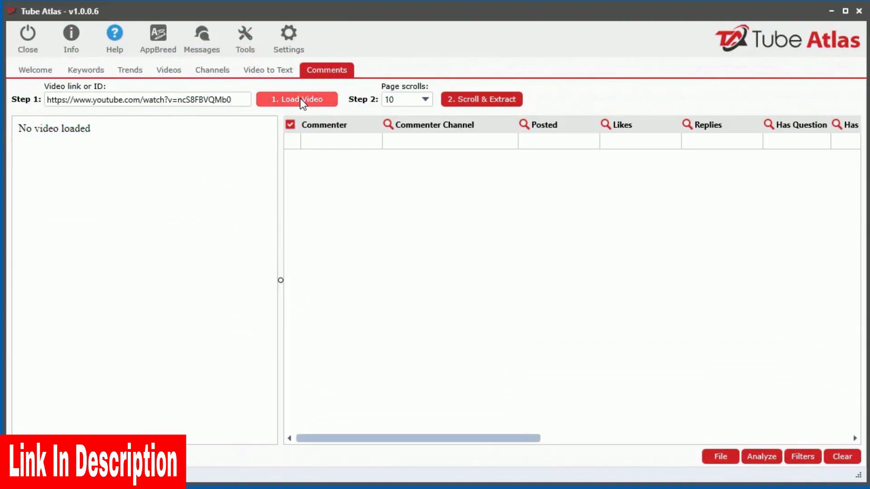
- Load the video and scroll-extract its 764 comments into the results table
{"action": "left_click", "coordinate": [296, 100]}
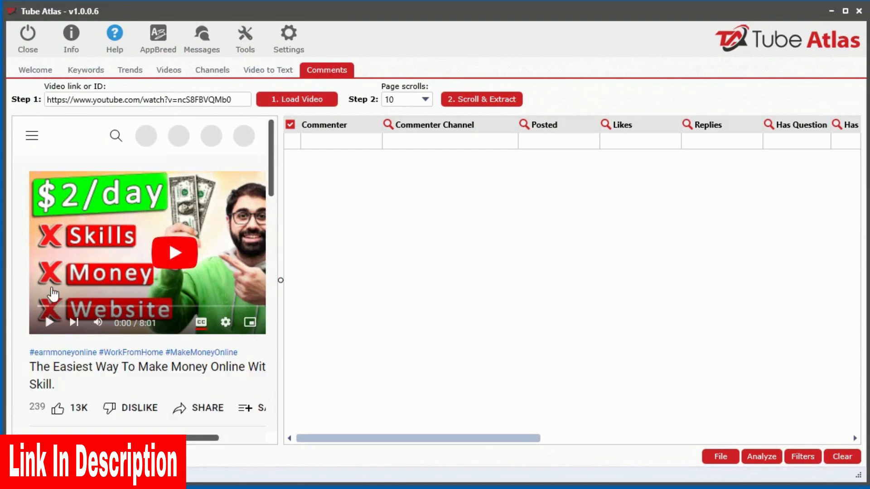
{"action": "left_click", "coordinate": [480, 100]}
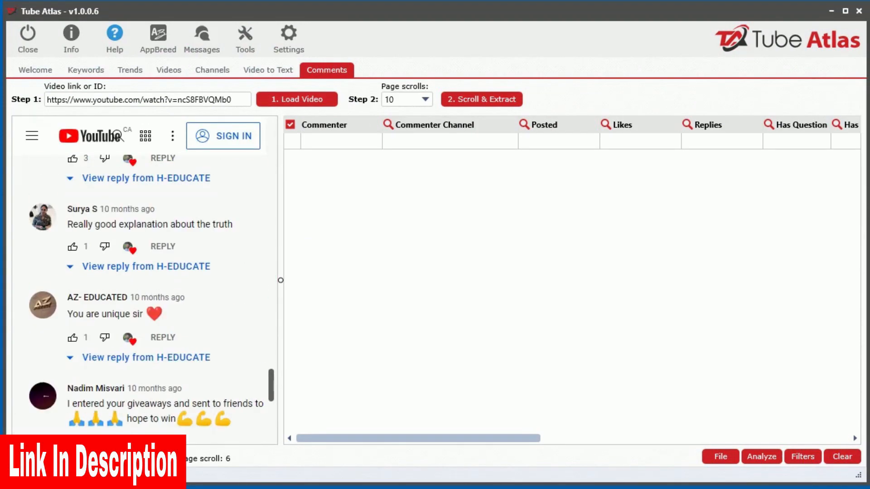
{"action": "left_click", "coordinate": [480, 99]}
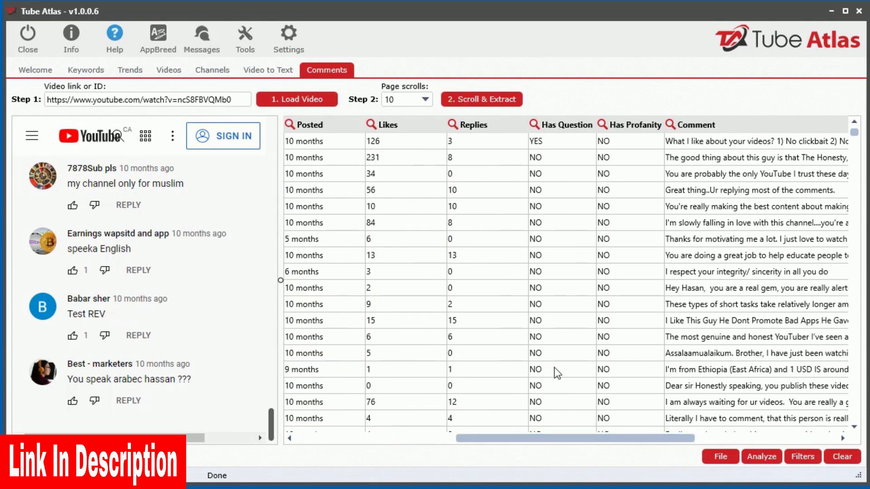
- Sort the comments by Has Profanity and Has Question, then mark all comment rows
{"action": "left_click", "coordinate": [456, 124]}
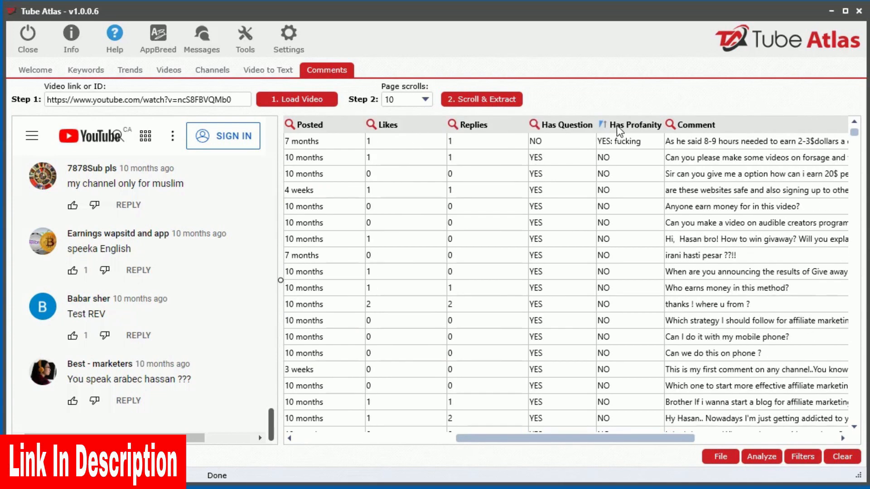
{"action": "left_click", "coordinate": [566, 124]}
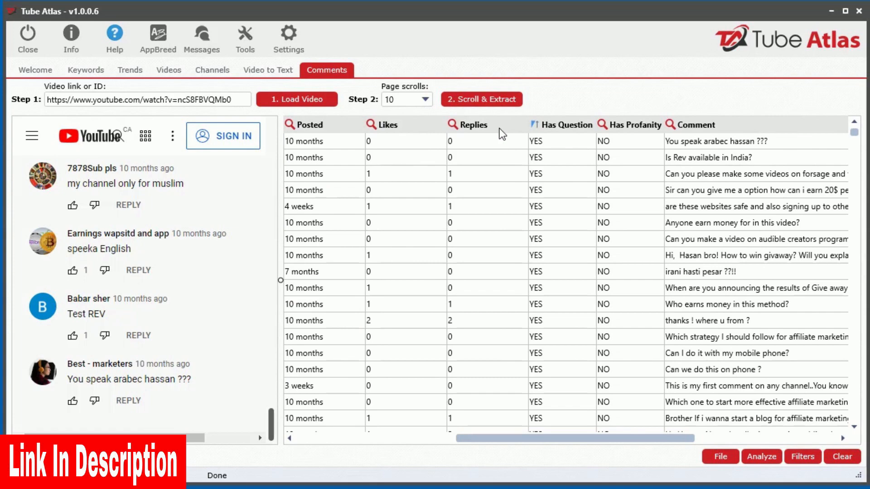
{"action": "left_click", "coordinate": [291, 124]}
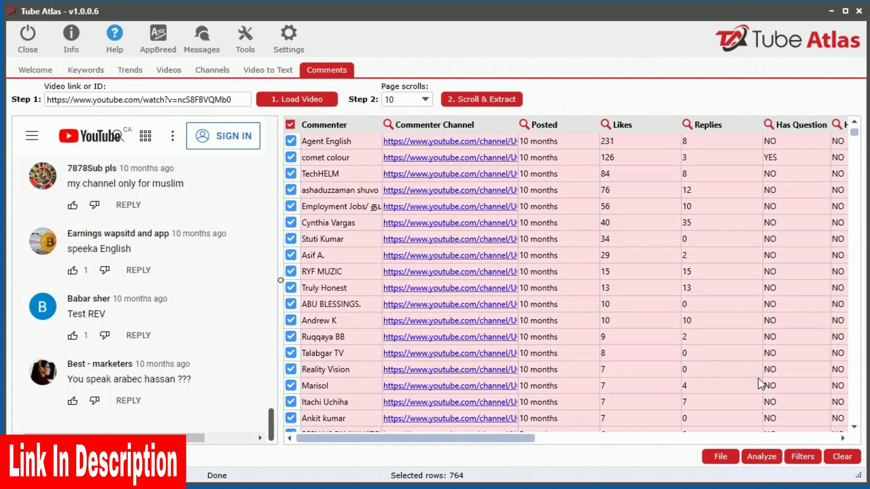
{"action": "left_click", "coordinate": [760, 457]}
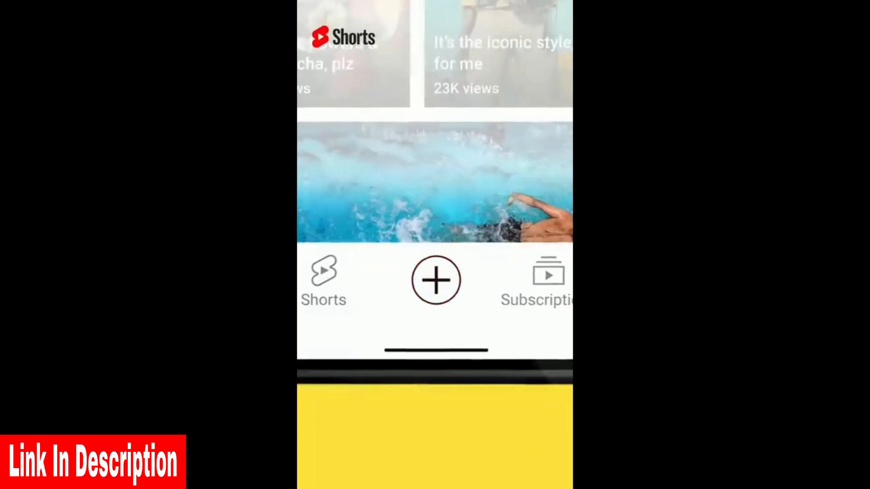
{"action": "left_click", "coordinate": [436, 279]}
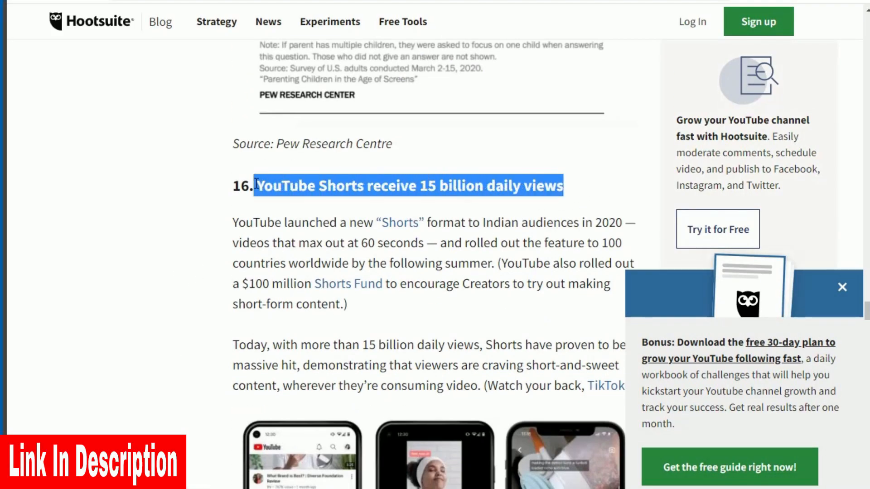
{"action": "scroll", "scroll_direction": "down", "scroll_amount": 3}
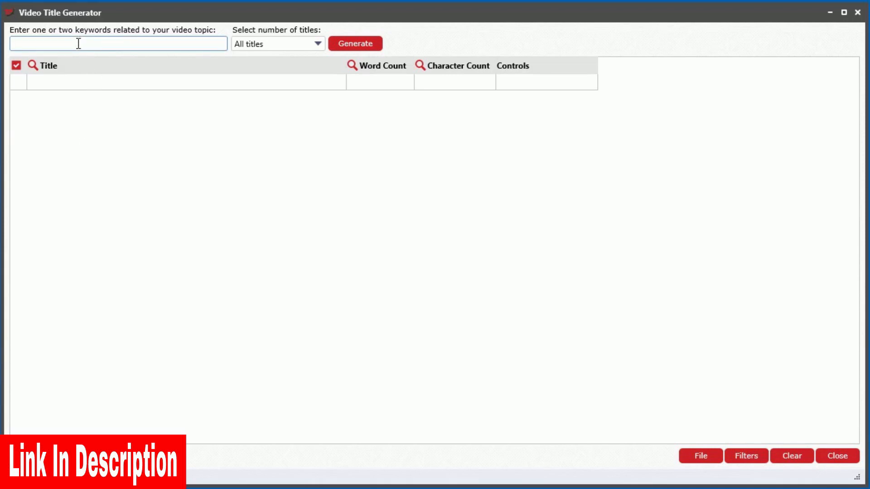
- Generate title ideas for 'make money online' in the Video Title Generator
{"action": "type", "text": "make money"}
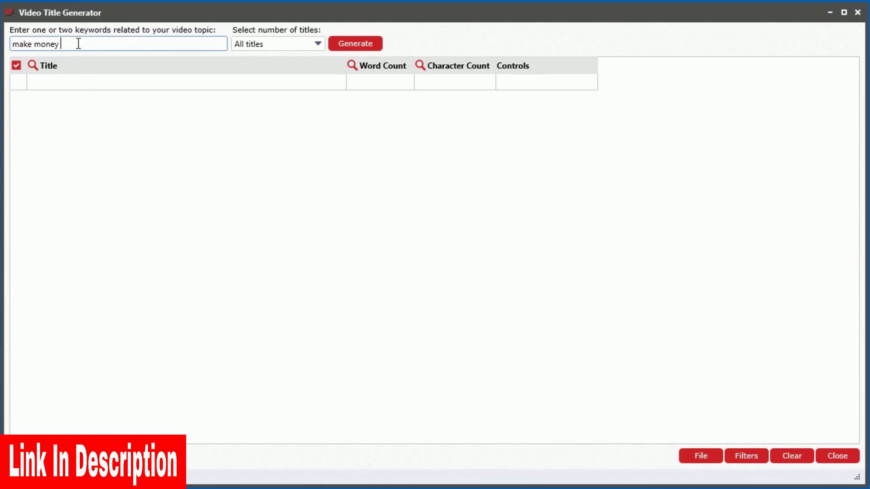
{"action": "type", "text": "online"}
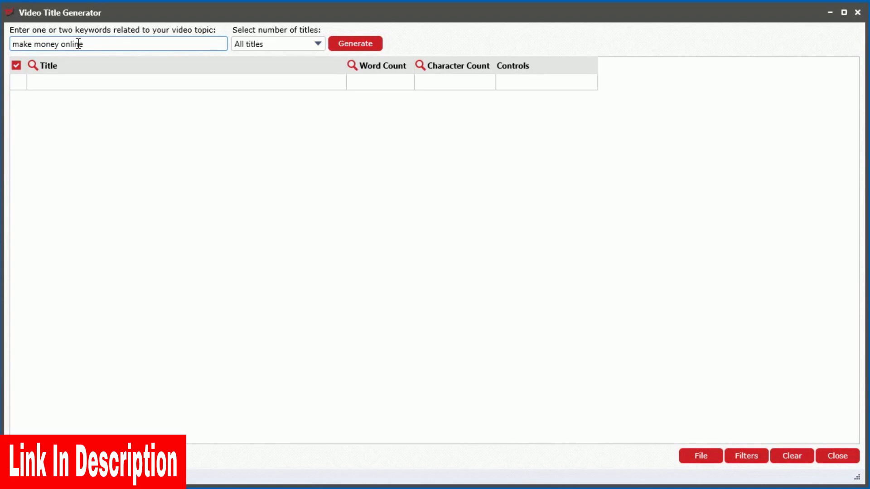
{"action": "left_click", "coordinate": [355, 43]}
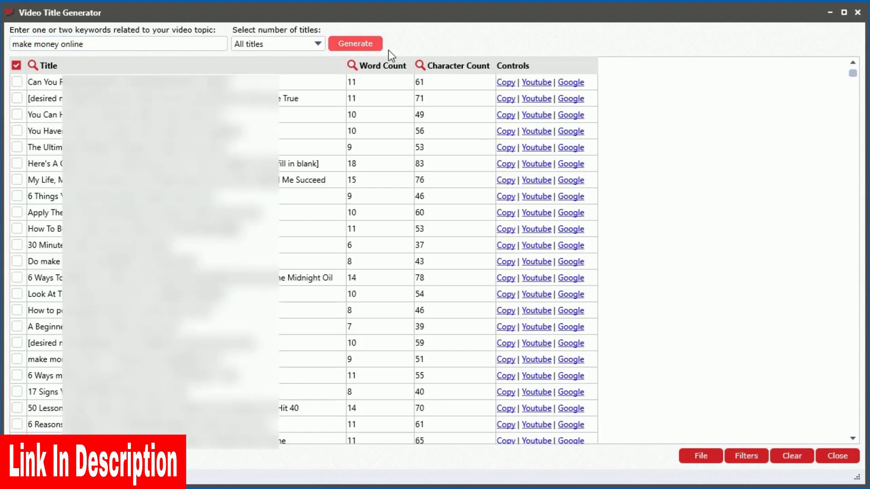
{"action": "left_click", "coordinate": [354, 44]}
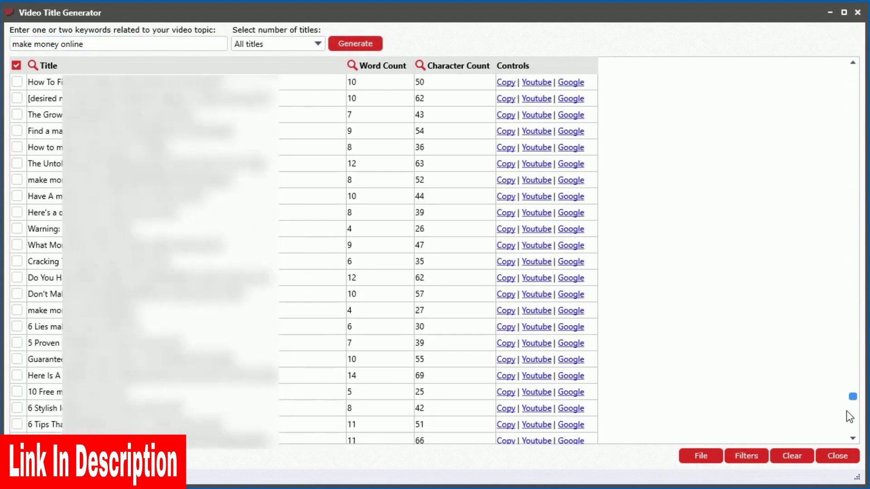
{"action": "left_click", "coordinate": [354, 44]}
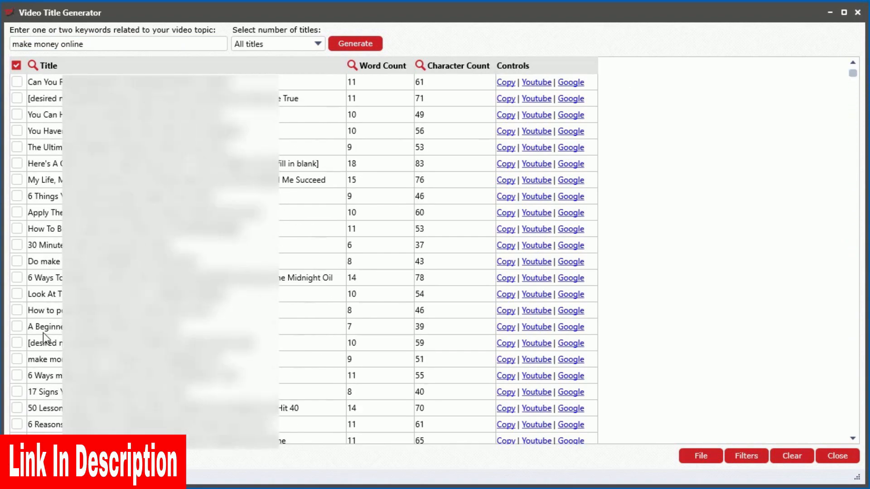
{"action": "mouse_move", "coordinate": [676, 463]}
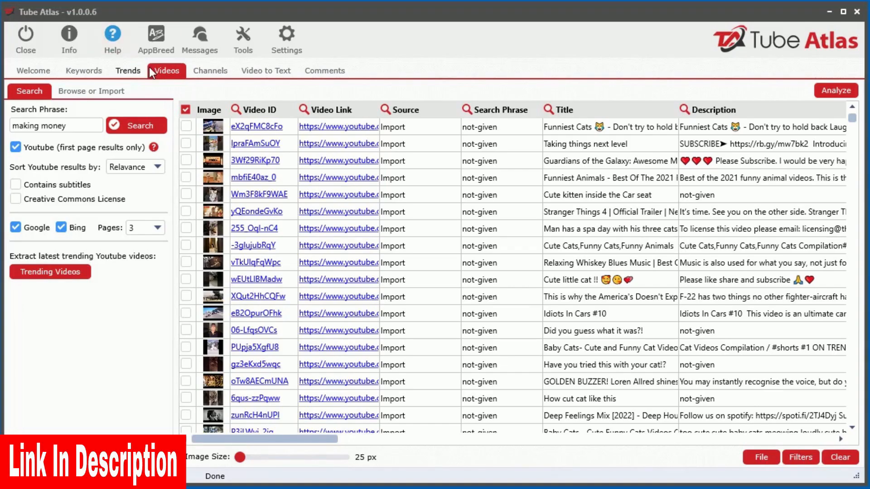
- Mark all 525 imported videos and run Analyze on them
{"action": "left_click", "coordinate": [186, 110]}
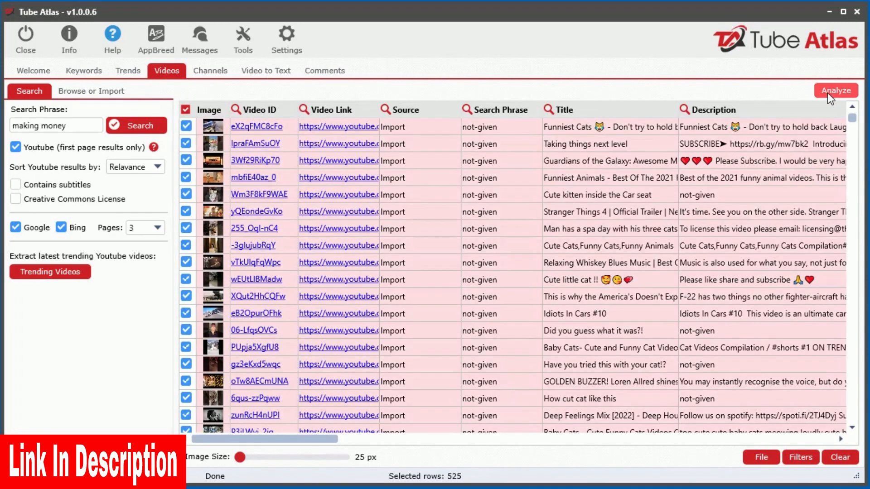
{"action": "left_click", "coordinate": [834, 91]}
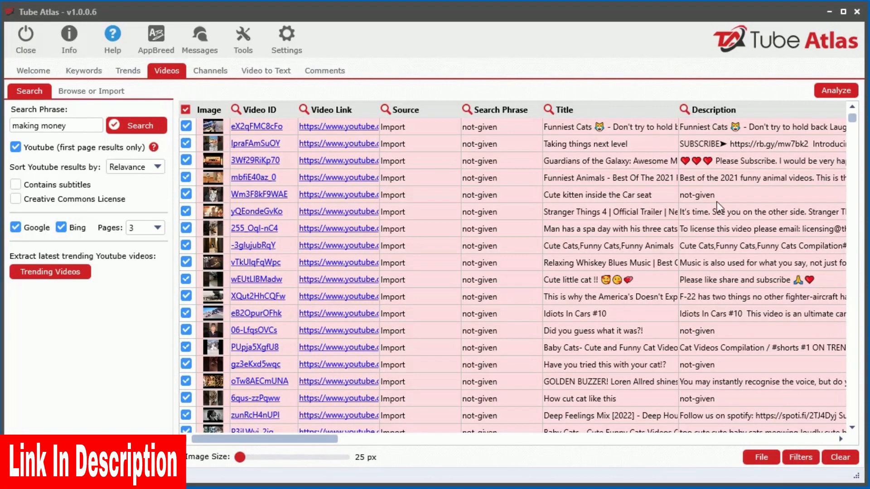
{"action": "left_click", "coordinate": [835, 90]}
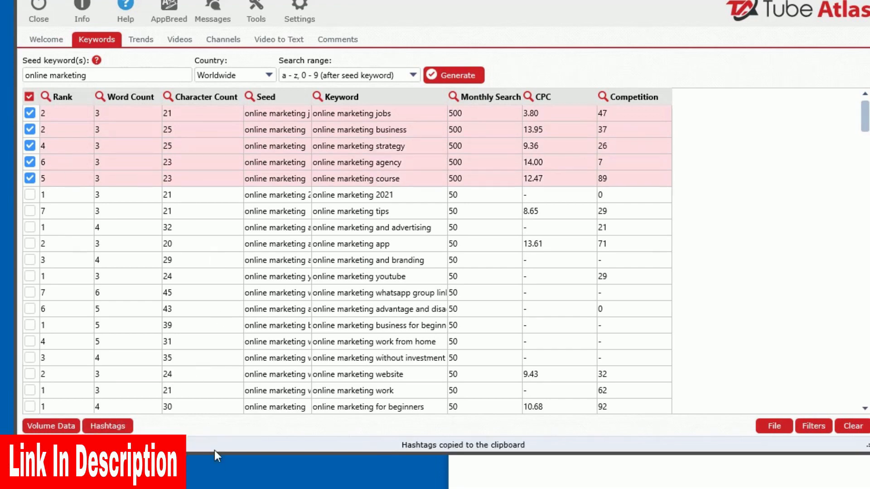
- Copy hashtags from the chosen keywords and add the 'ways to make money' word combination
{"action": "left_click", "coordinate": [140, 39]}
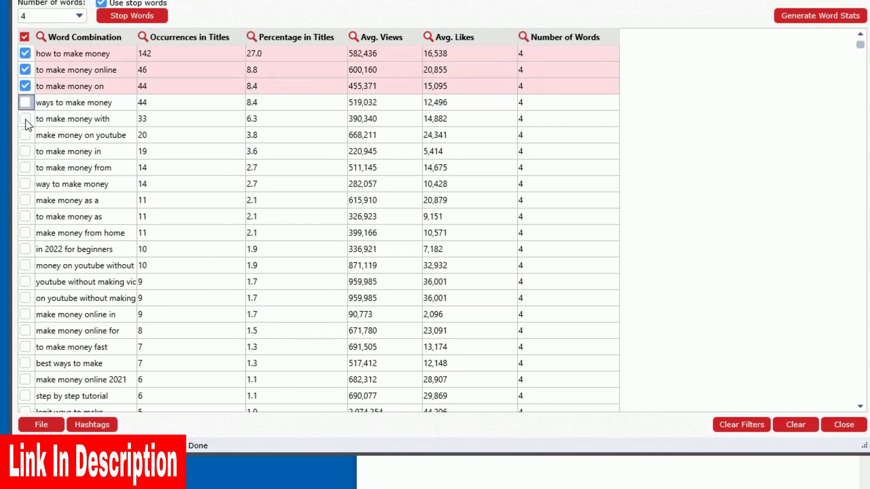
{"action": "left_click", "coordinate": [92, 424]}
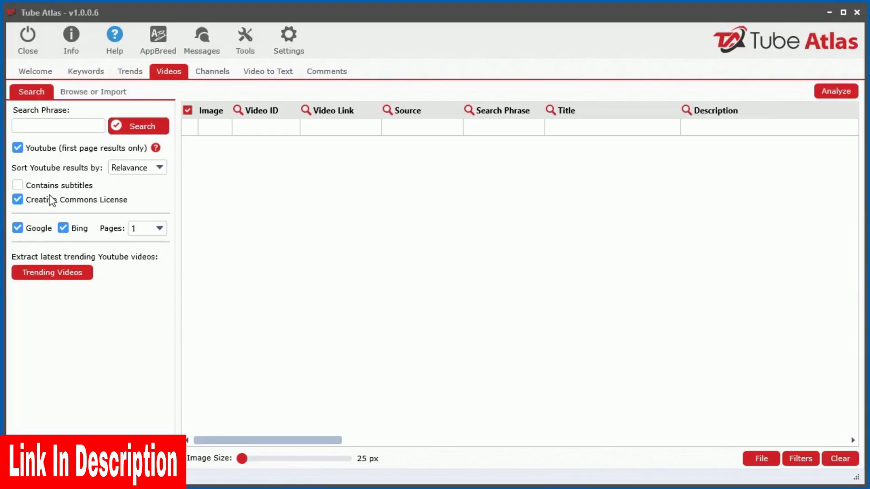
- Search YouTube for 'Home DIY' videos with the Creative Commons filter on
{"action": "type", "text": "Home DIY"}
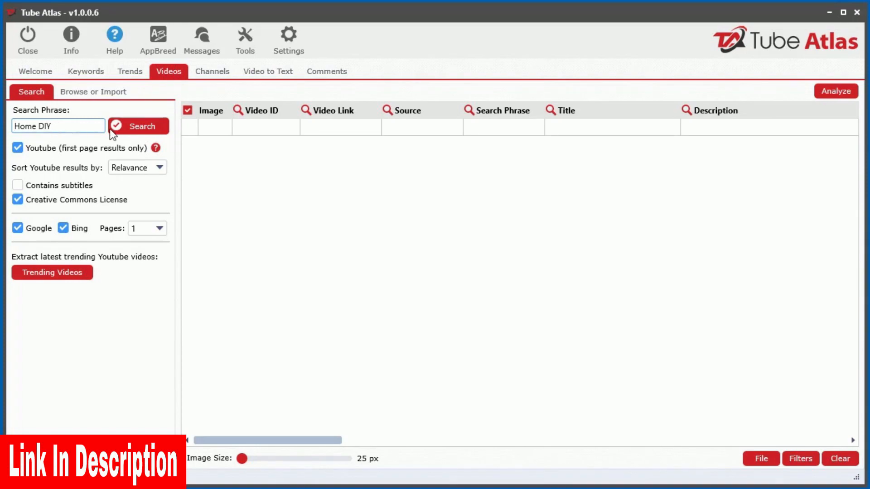
{"action": "left_click", "coordinate": [137, 126]}
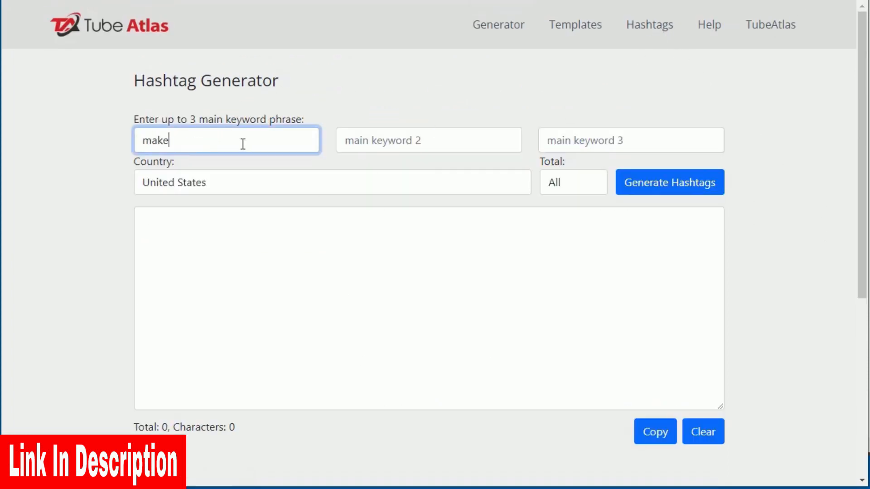
- Generate hashtags from the entered main keyword phrase for the United States
{"action": "left_click", "coordinate": [669, 182]}
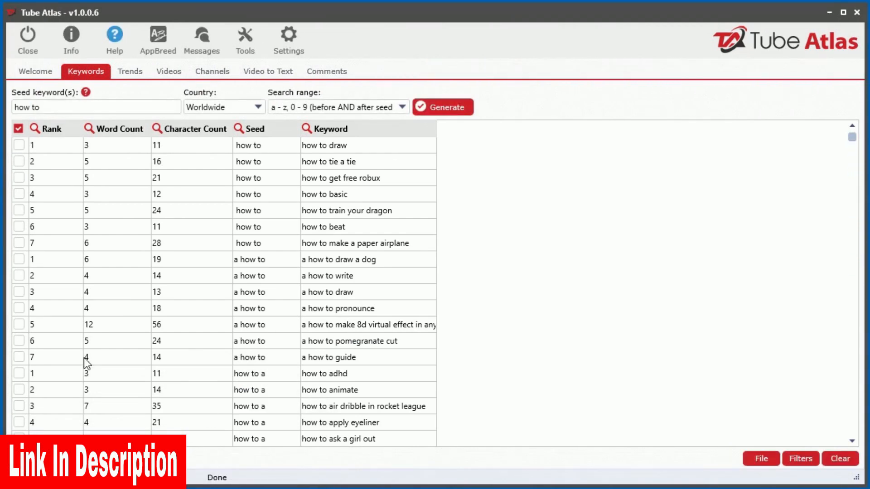
- Load trend charts for the 'how to' keywords, then show the Home DIY video results
{"action": "left_click", "coordinate": [129, 70]}
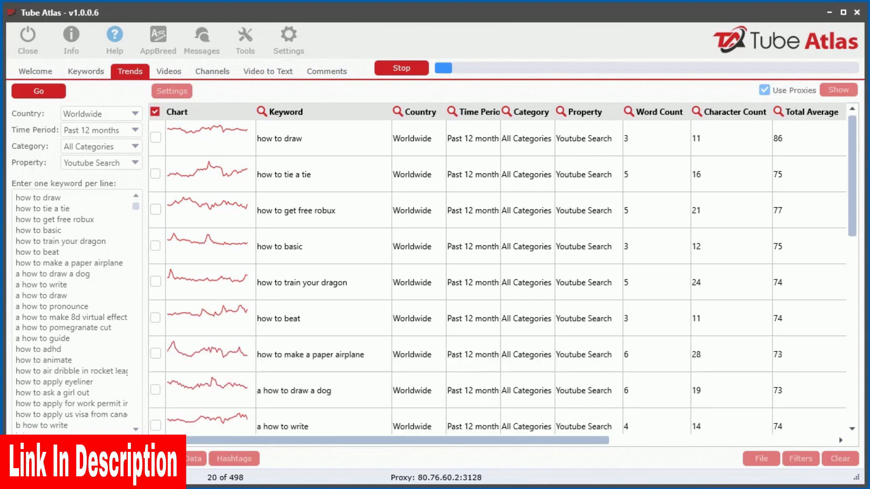
{"action": "left_click", "coordinate": [169, 71]}
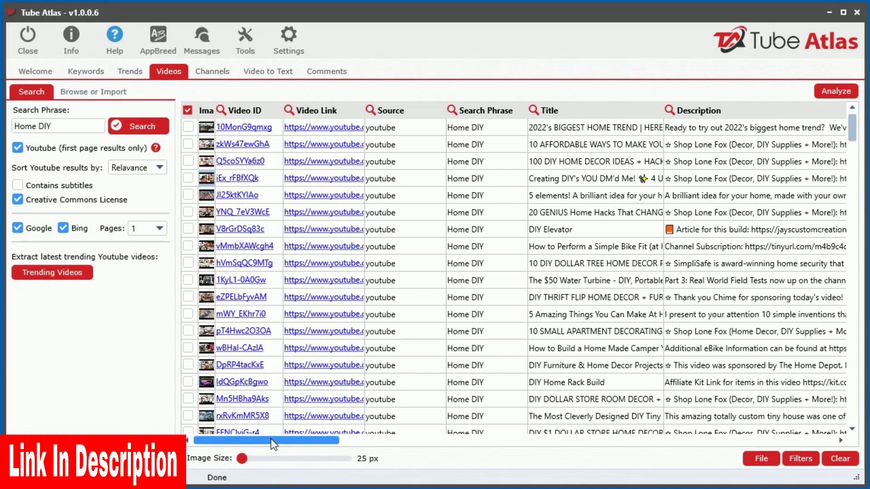